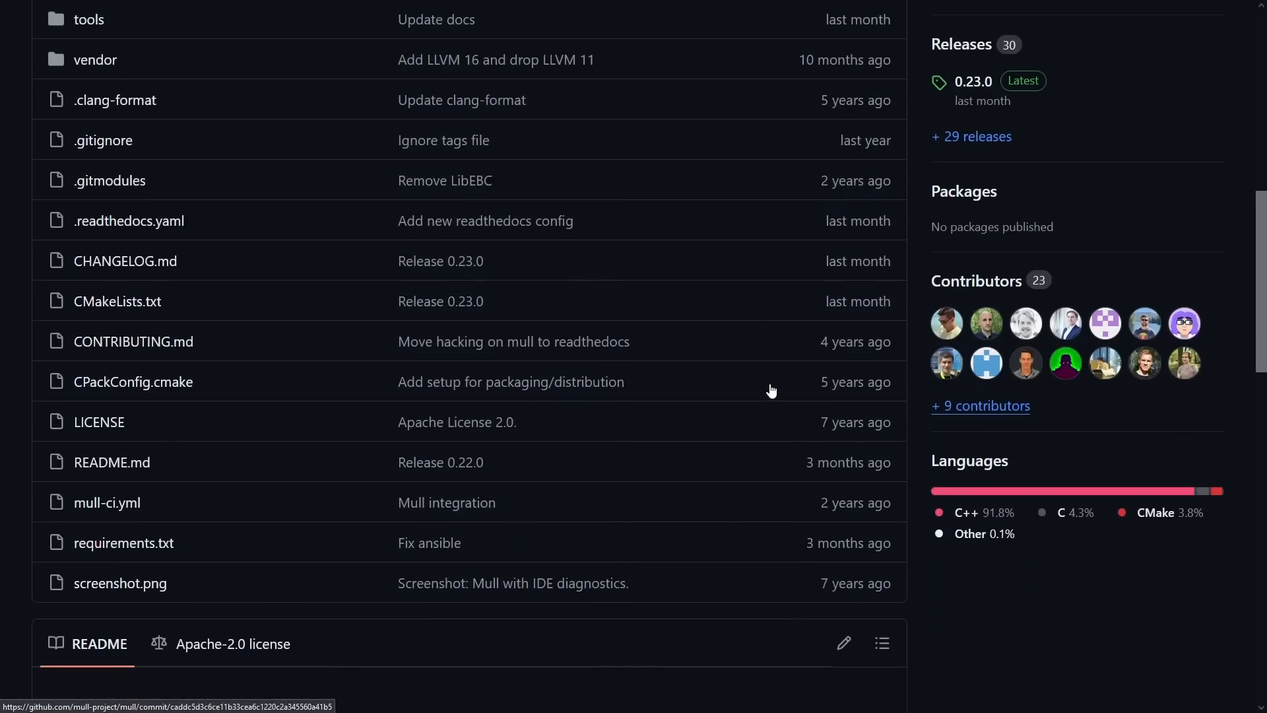
Step: Scroll the mull-project/mull repository page down past the file list to its README
scroll(up, 3)
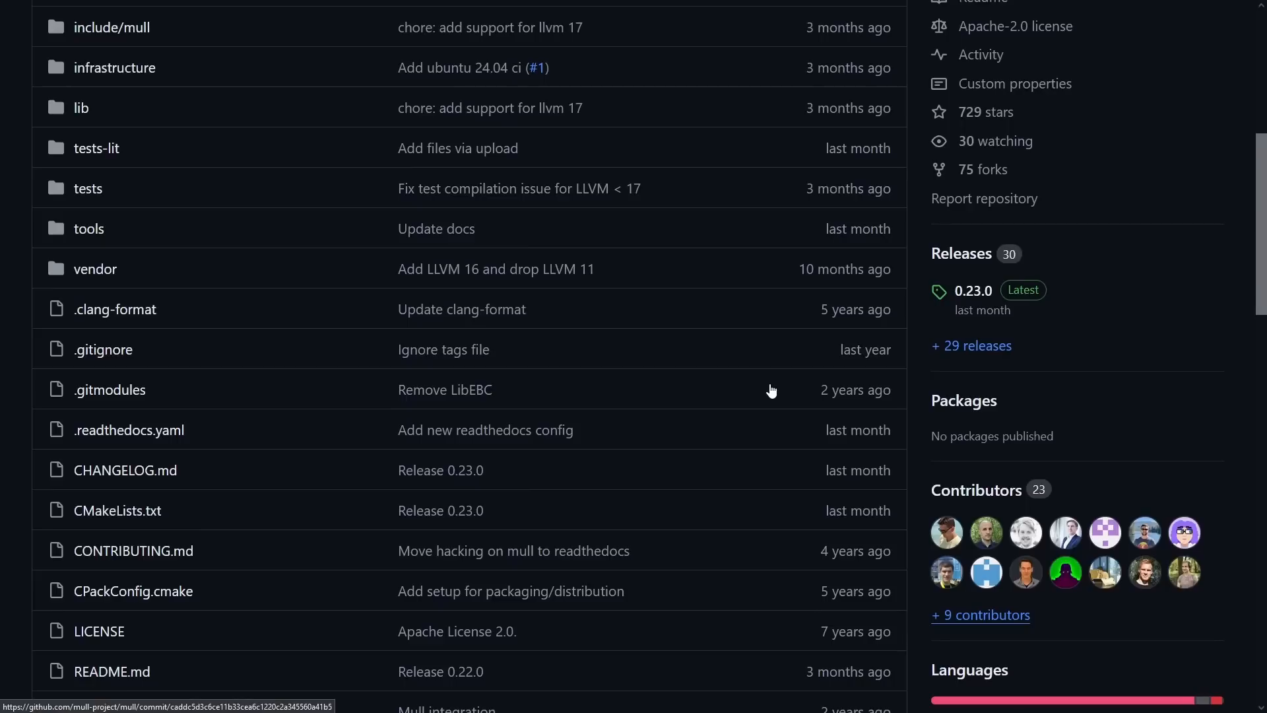
scroll(down, 3)
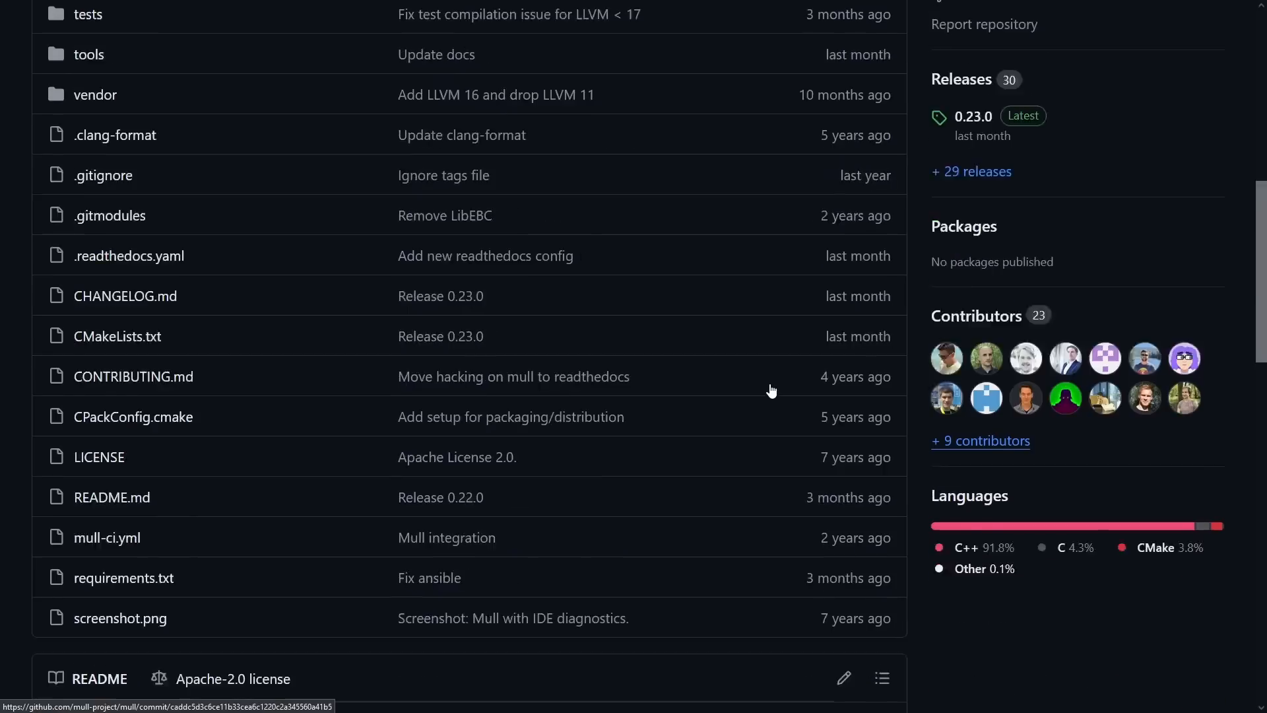
scroll(down, 3)
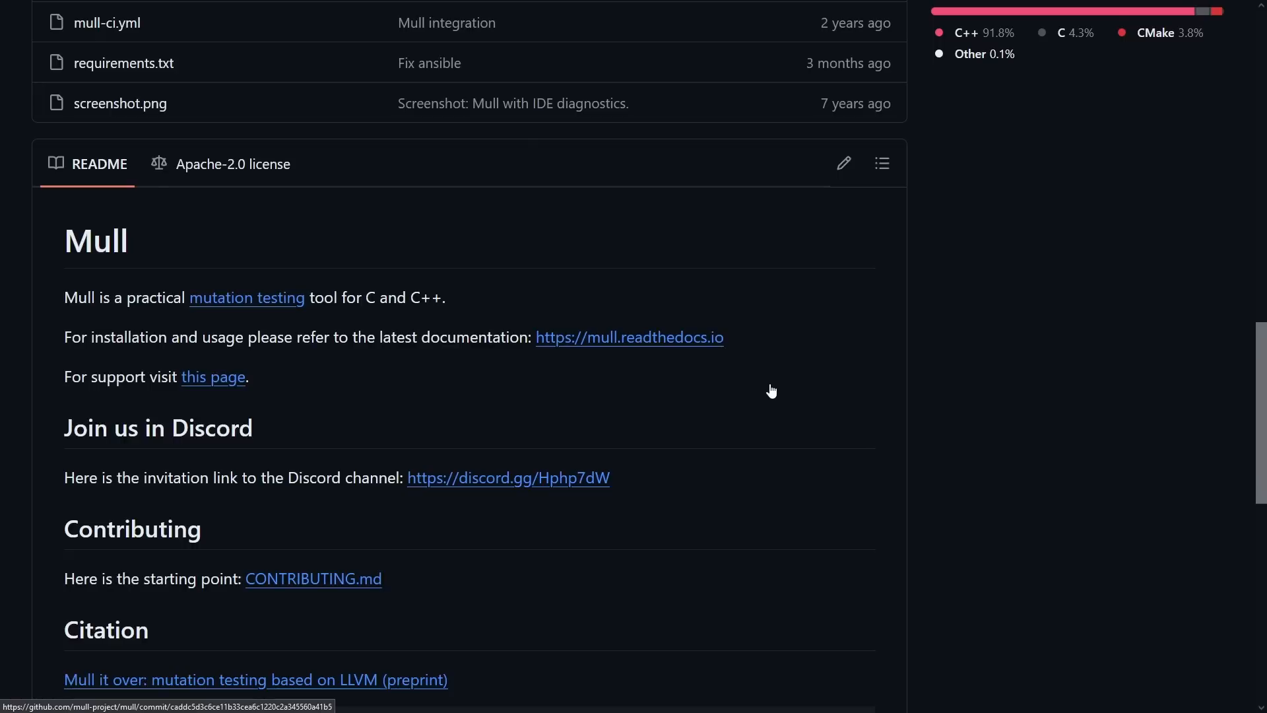
scroll(down, 3)
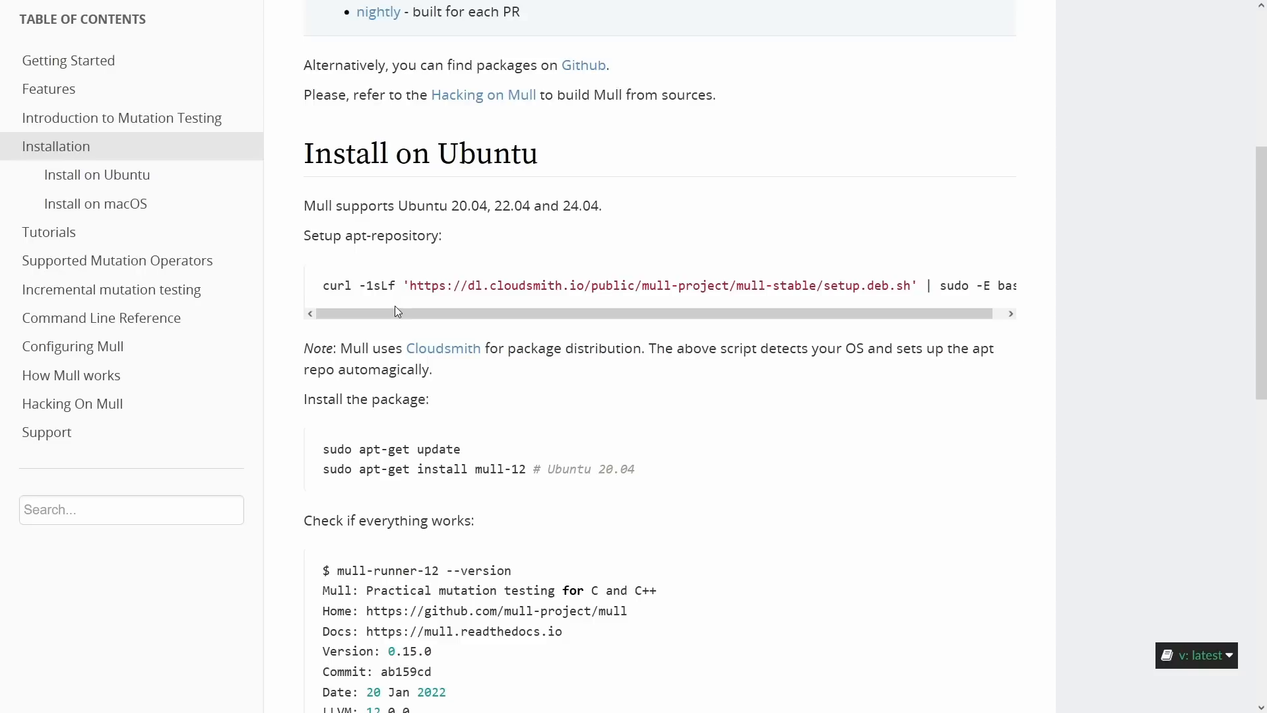
mouse_move(664, 503)
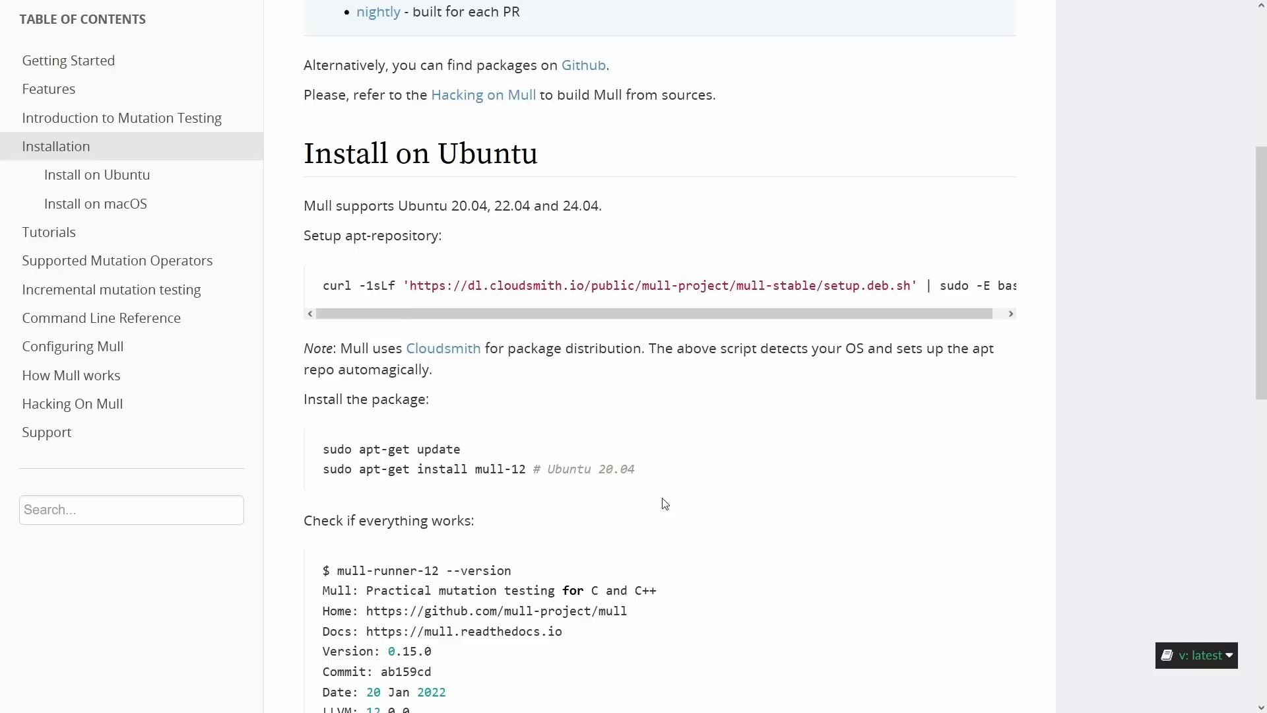
Step: Go to the Tutorials section of the Mull docs and scroll to the Hello World Step 2
scroll(down, 3)
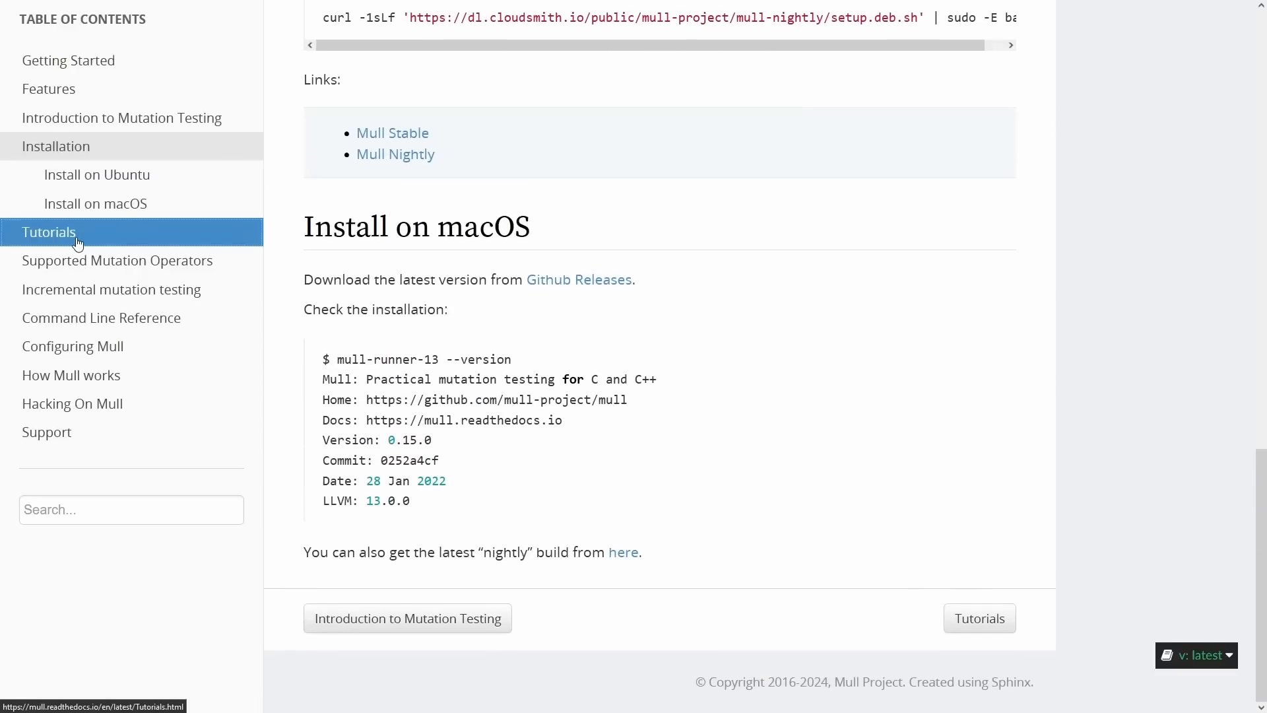
click(49, 233)
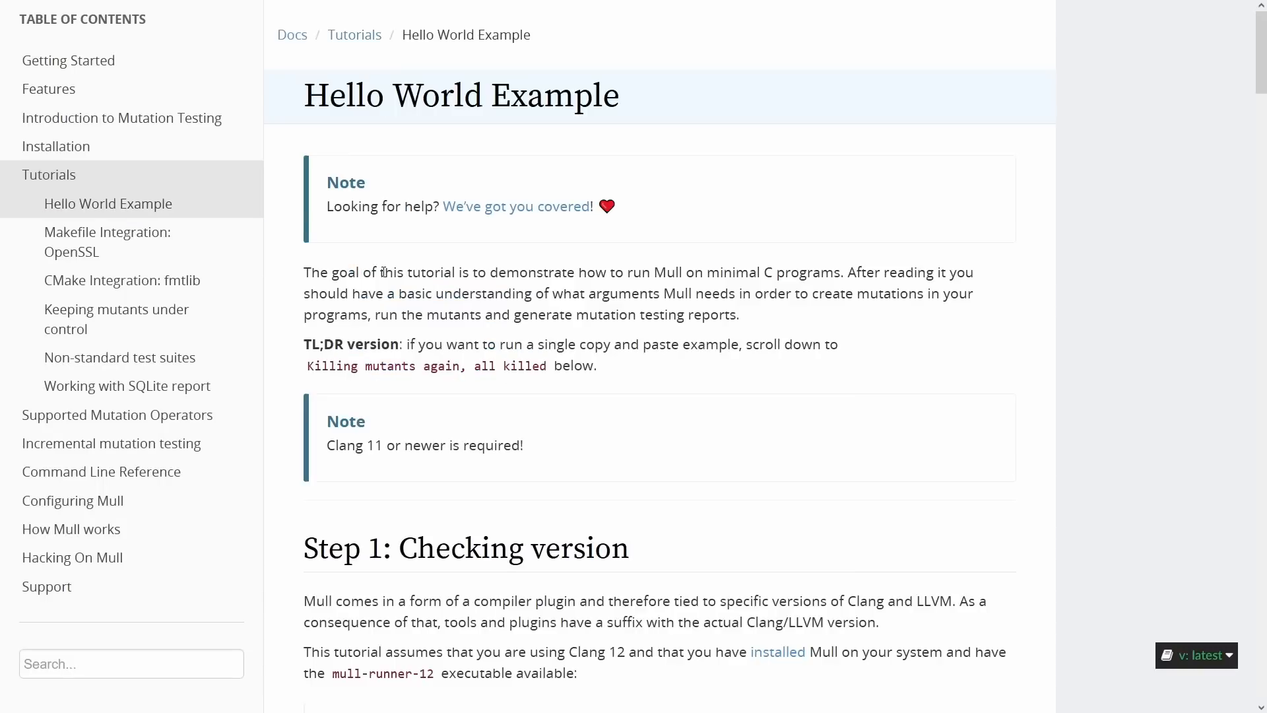
scroll(down, 3)
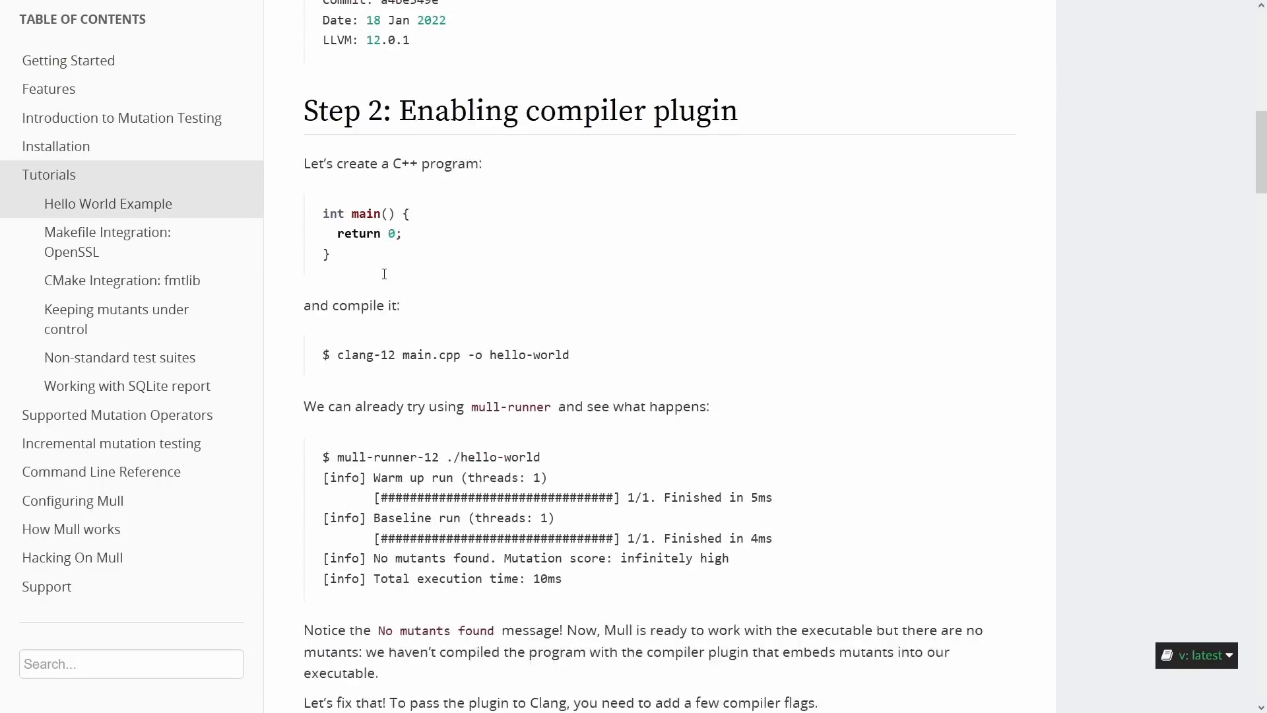
scroll(down, 3)
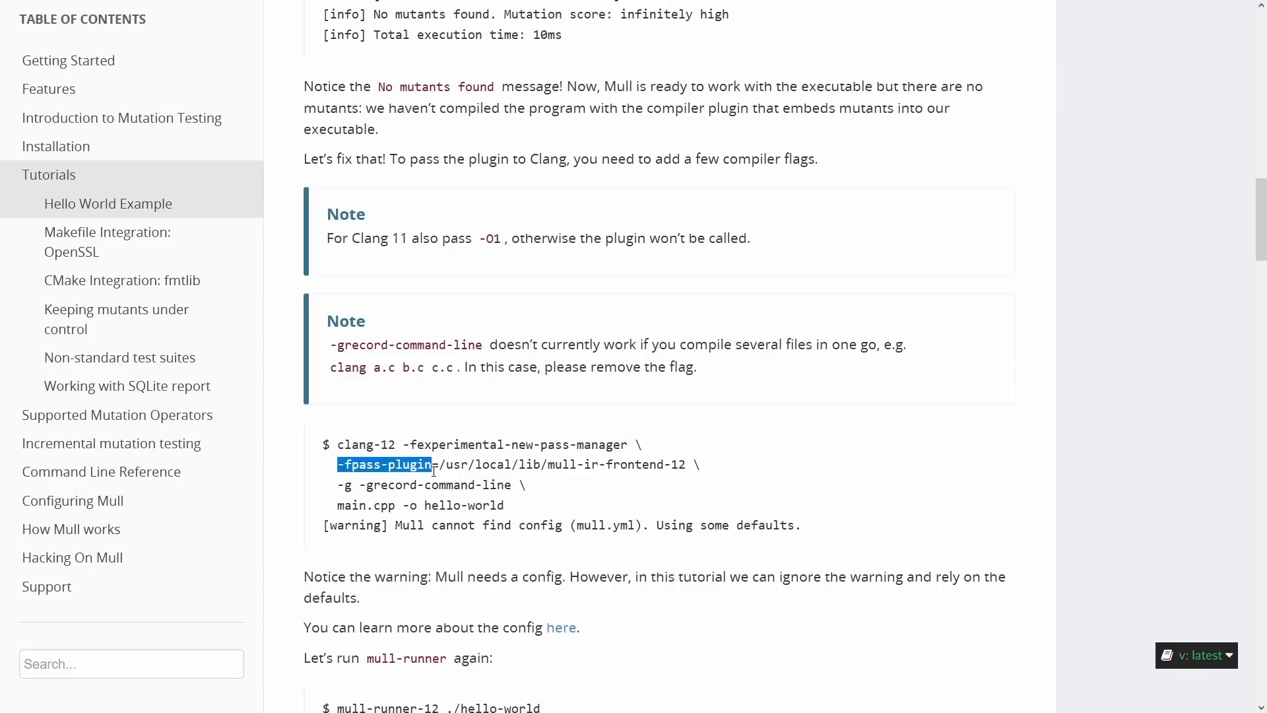
mouse_move(527, 503)
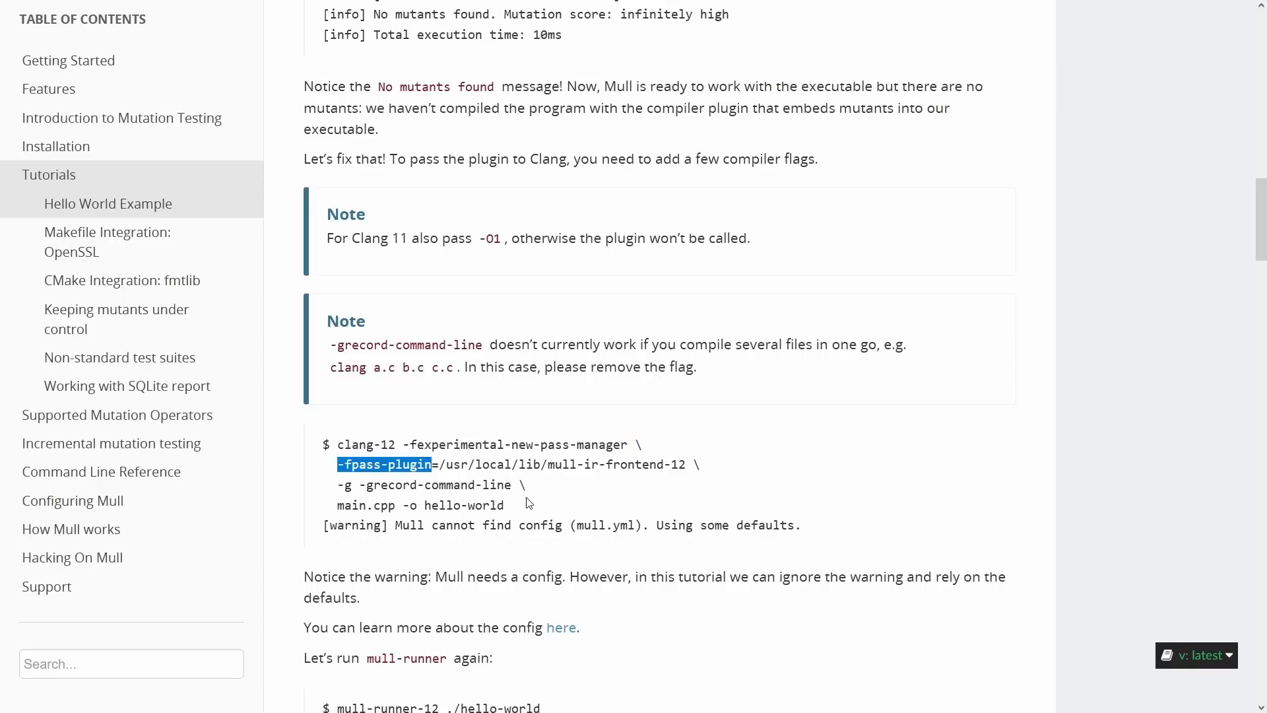
Step: Highlight the clang-12 version and the -fpass-plugin path parts of the compile command
double_click(635, 463)
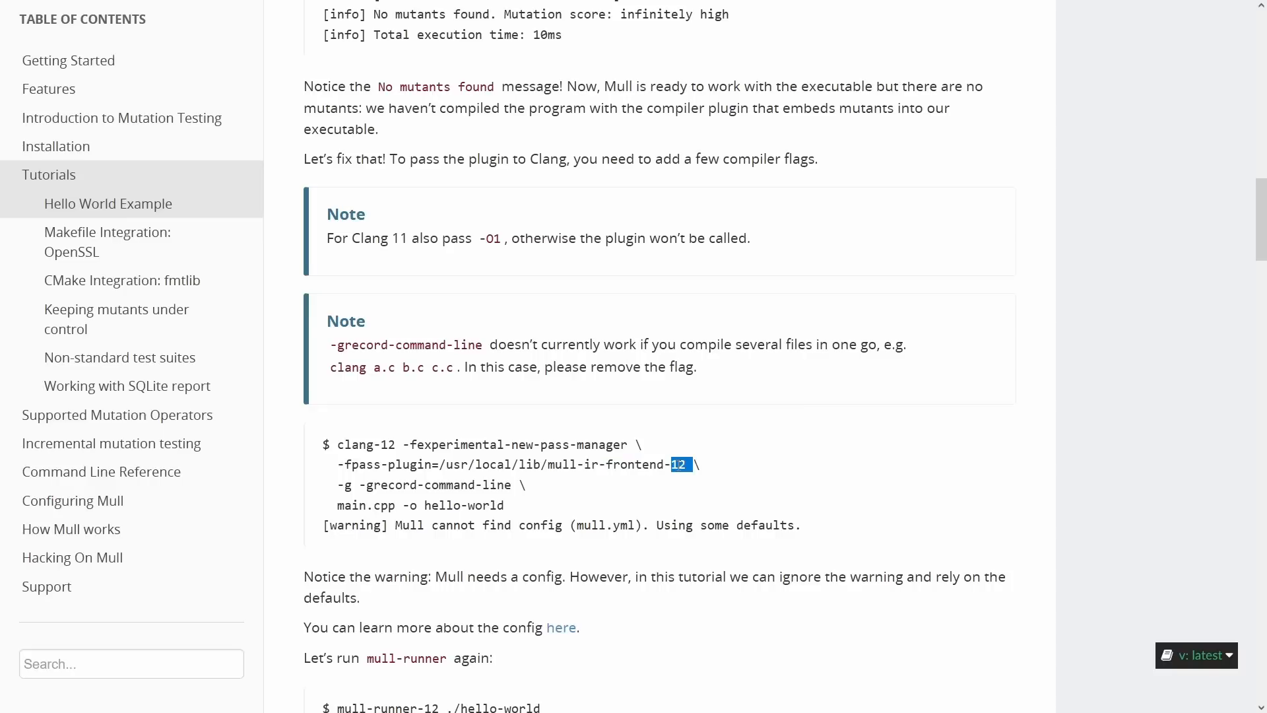
double_click(388, 445)
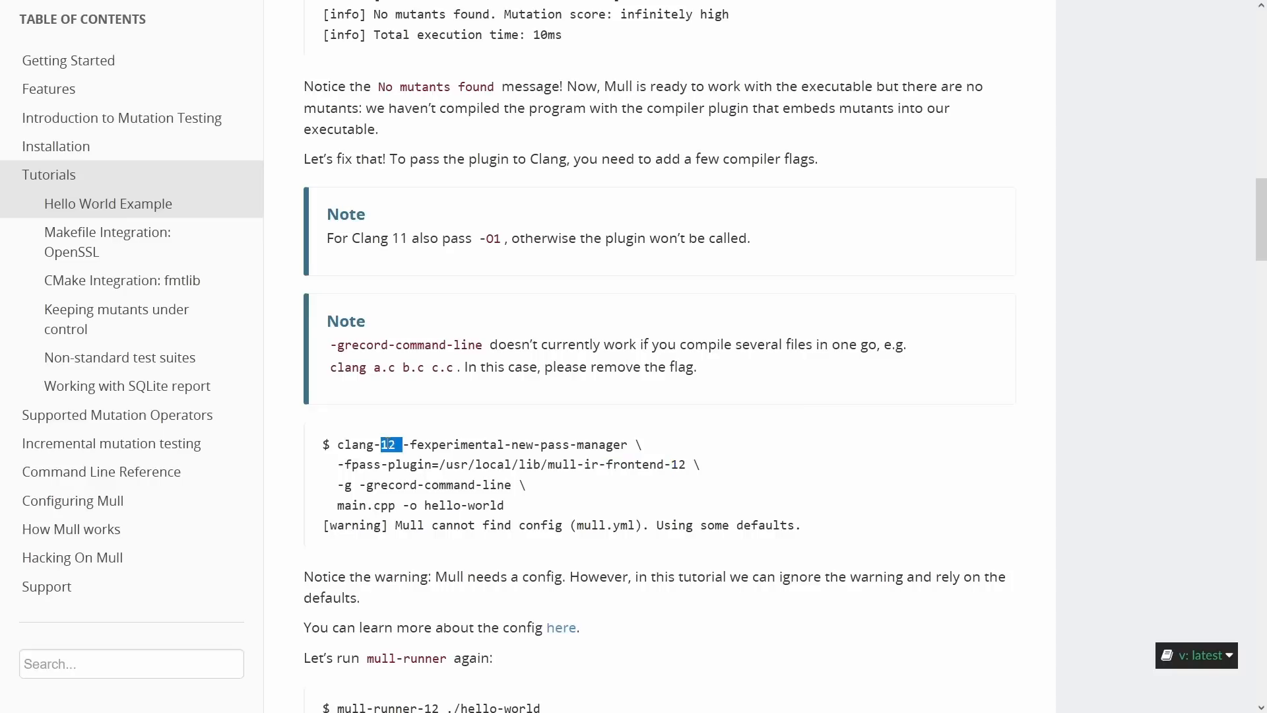
double_click(488, 463)
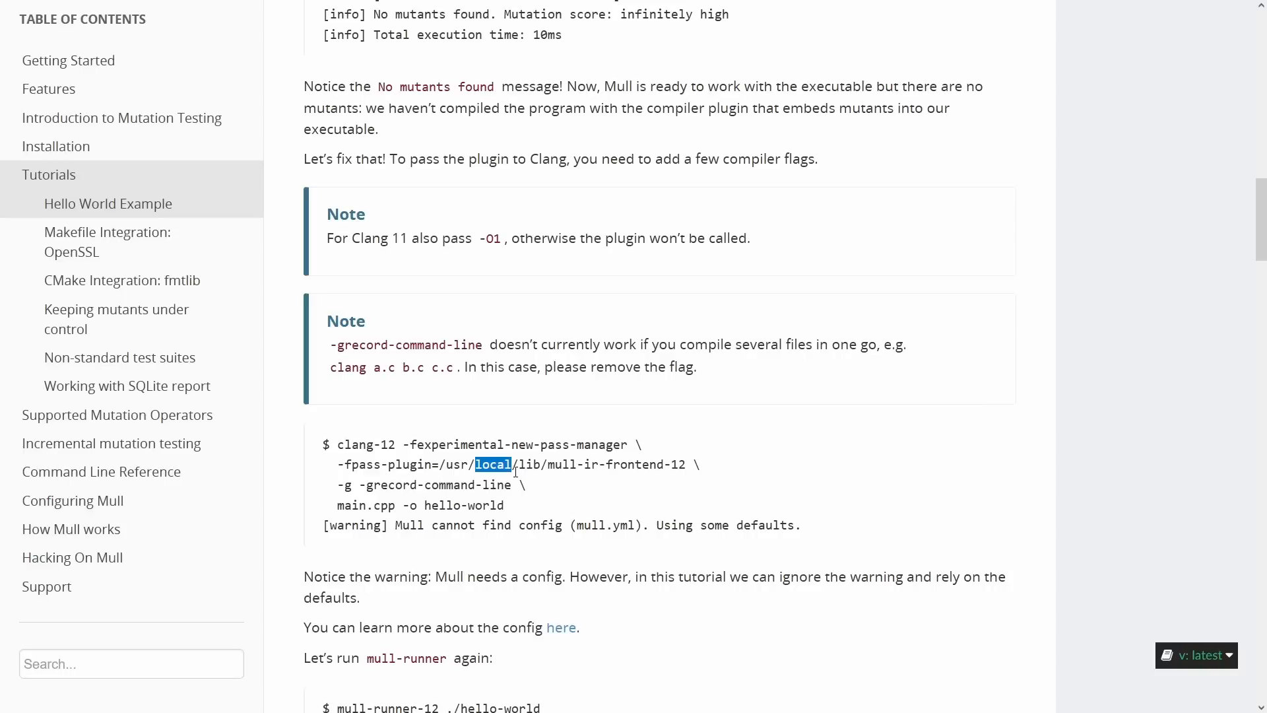
mouse_move(805, 415)
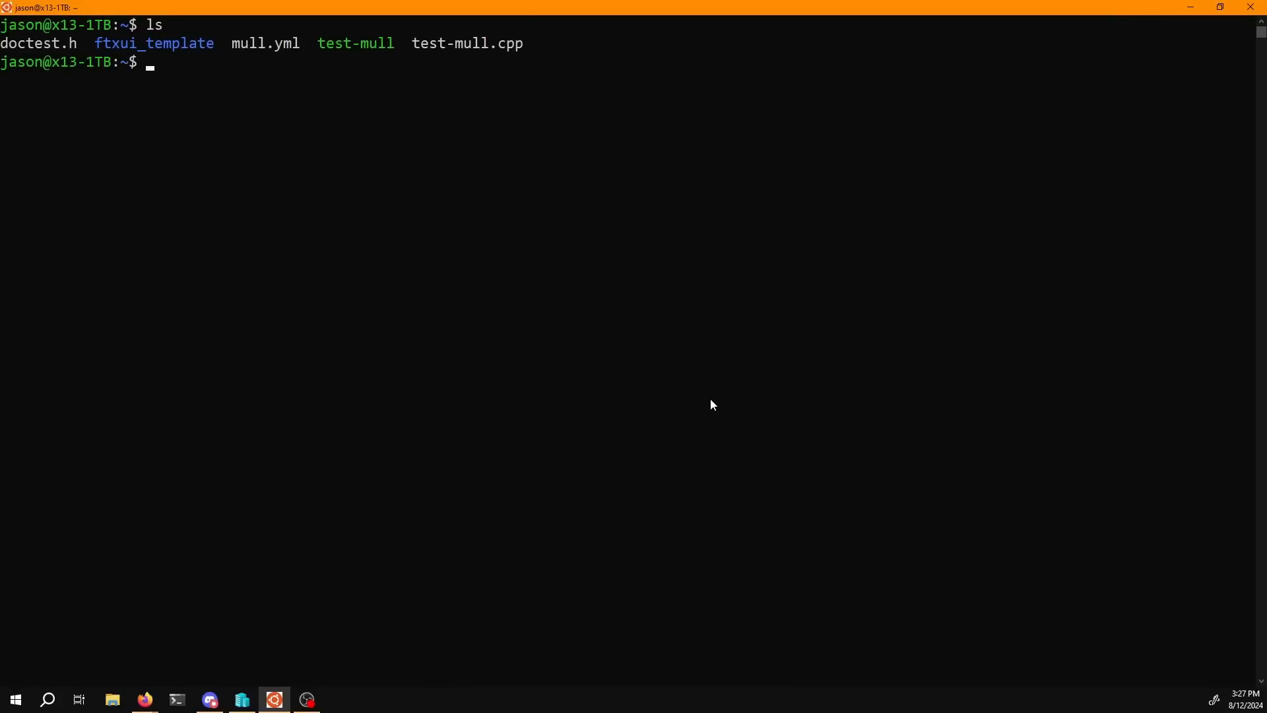
Step: Launch Neovim on mull.yml briefly, then on test-mull.cpp via Tab completion
text(nvim mull.yml)
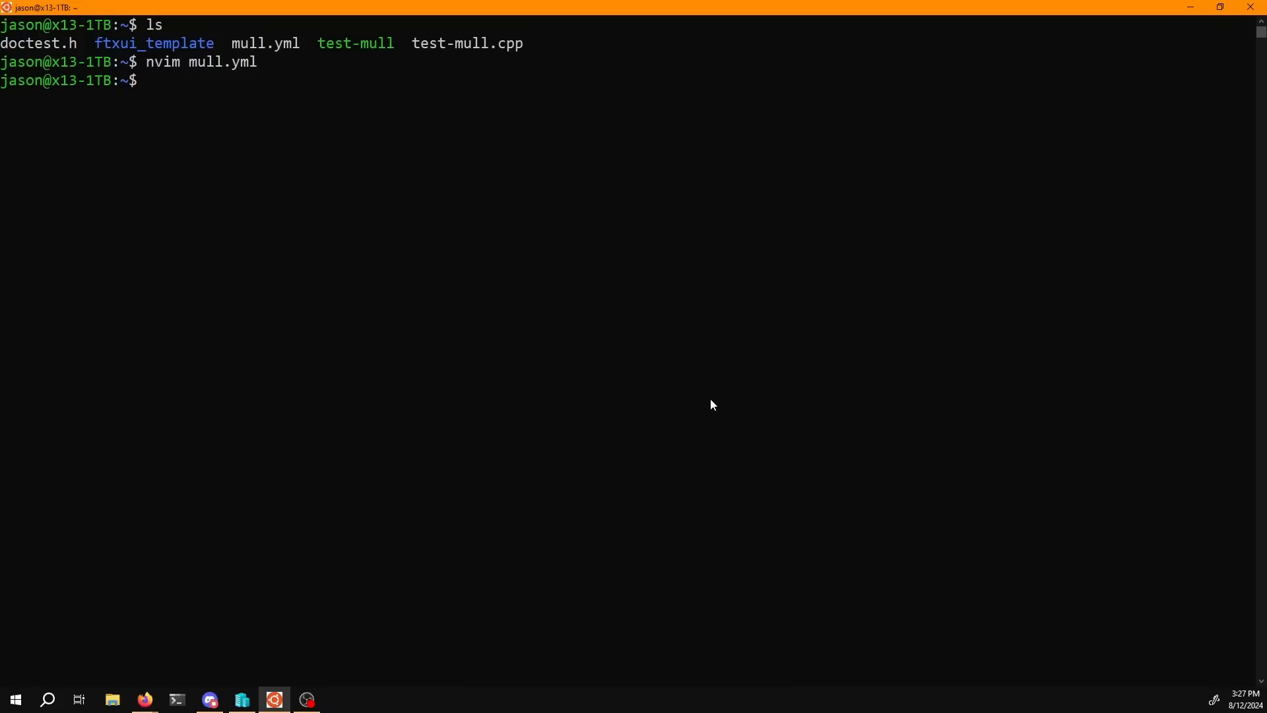
text(nvim test-mull)
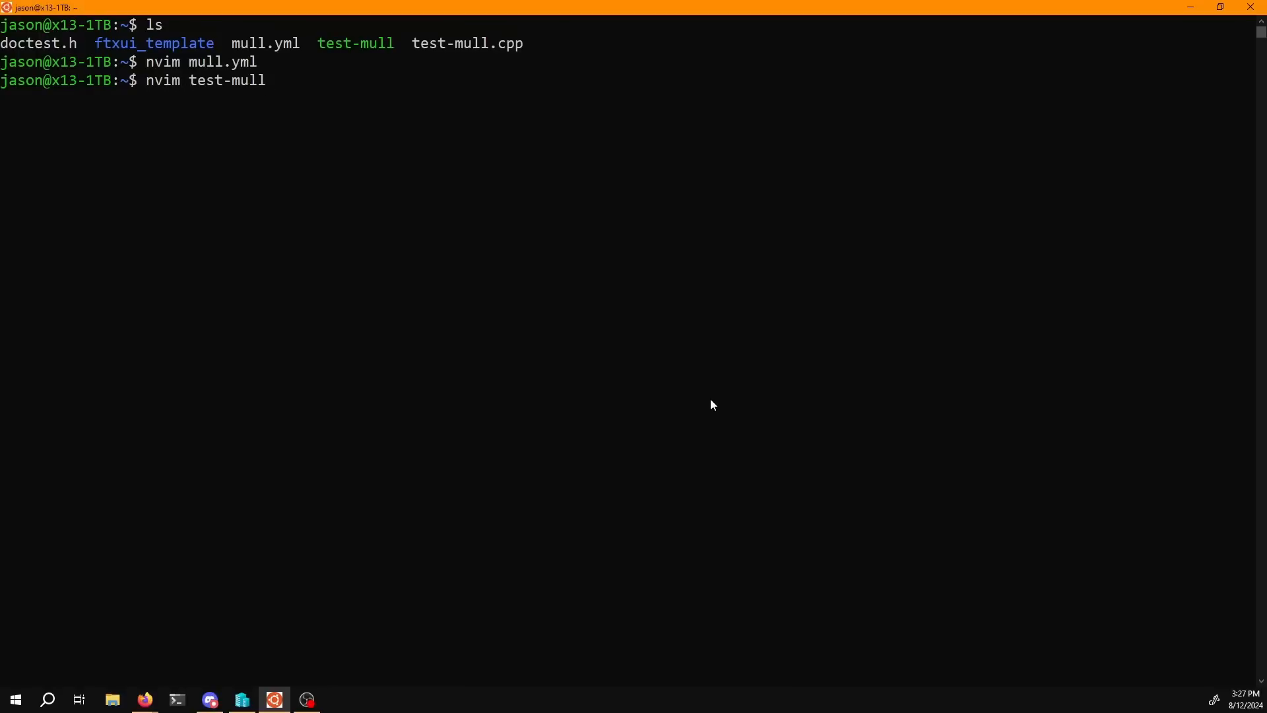
key(Return)
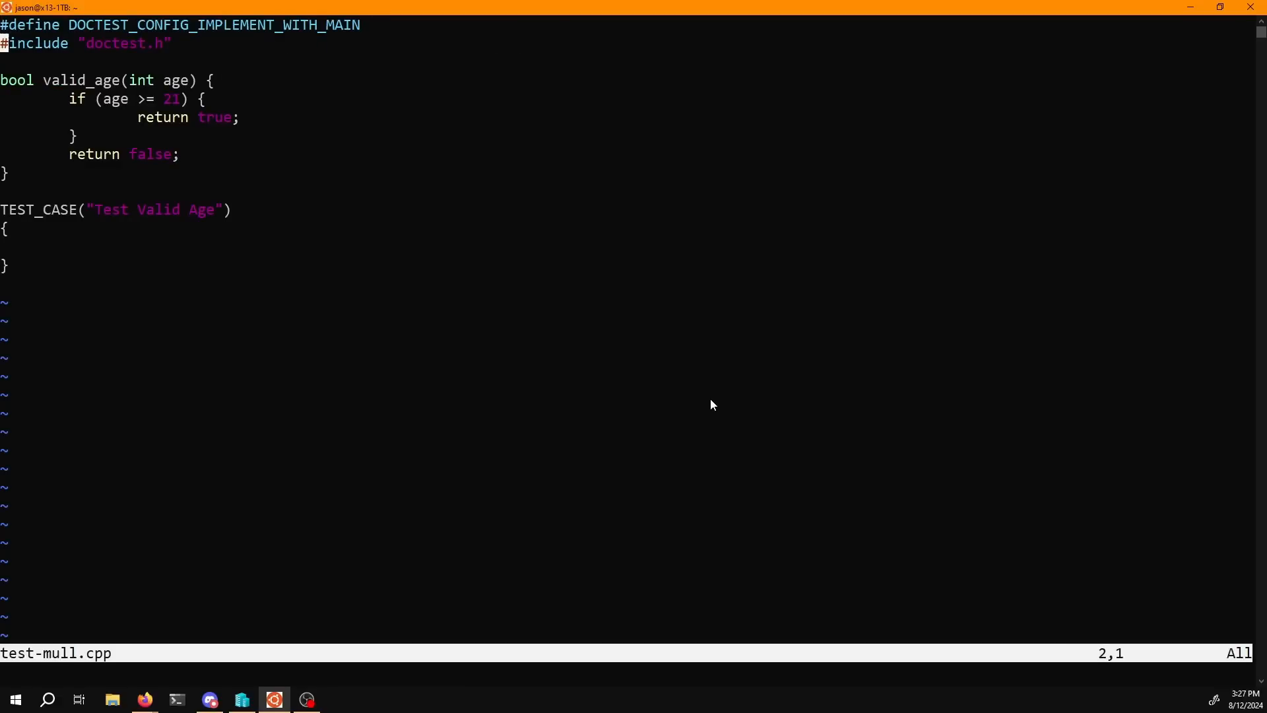
key(V)
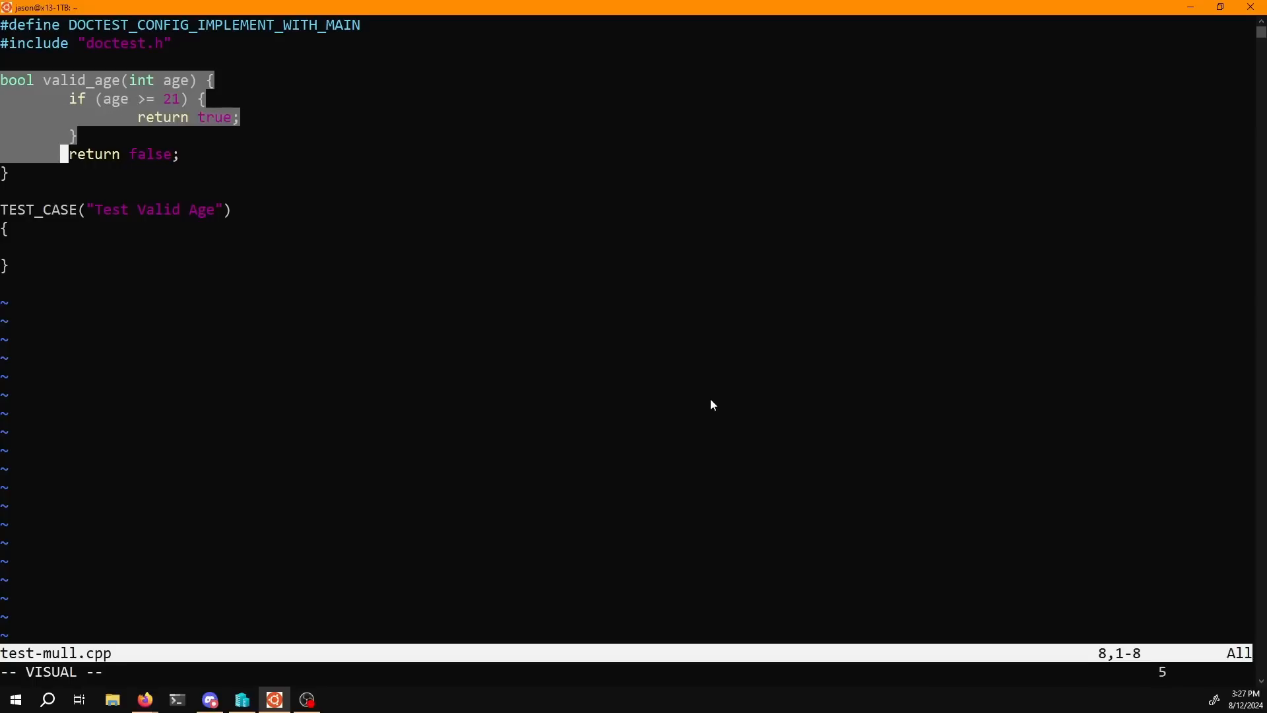
key(j)
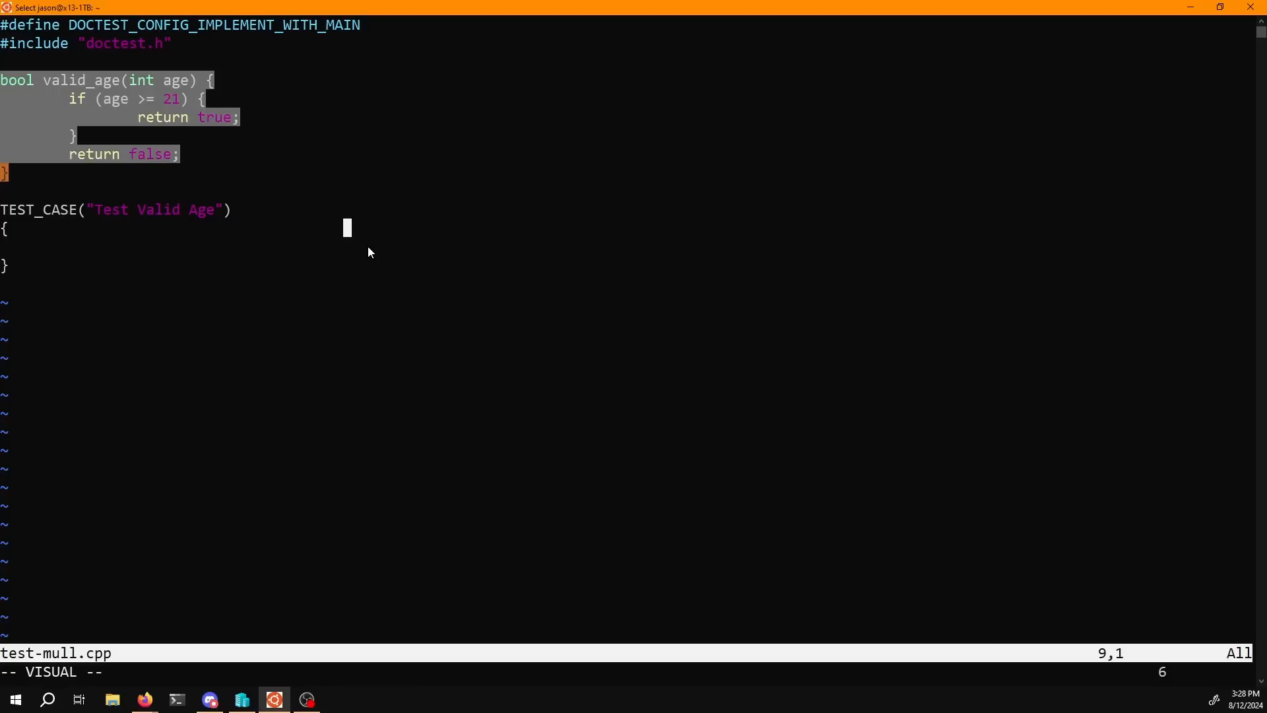
key(Escape)
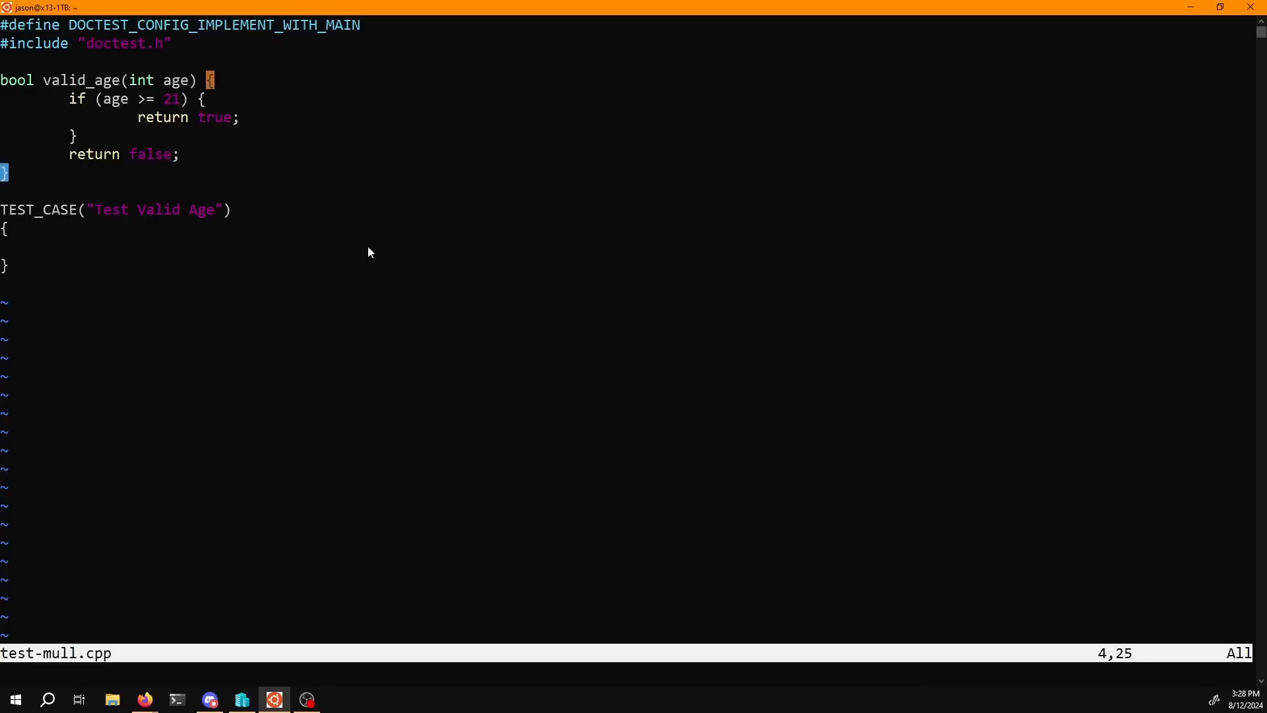
key(V)
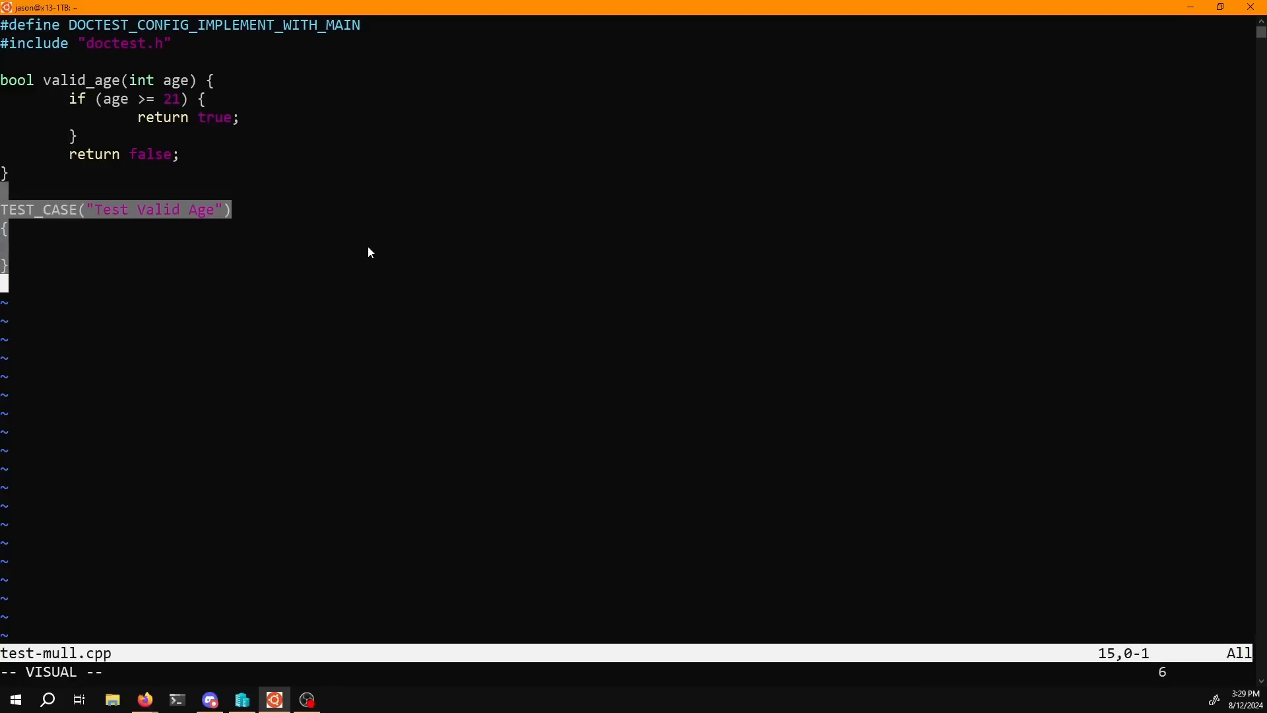
Step: Leave visual mode and quit Neovim with :wq back to the shell prompt
key(Escape)
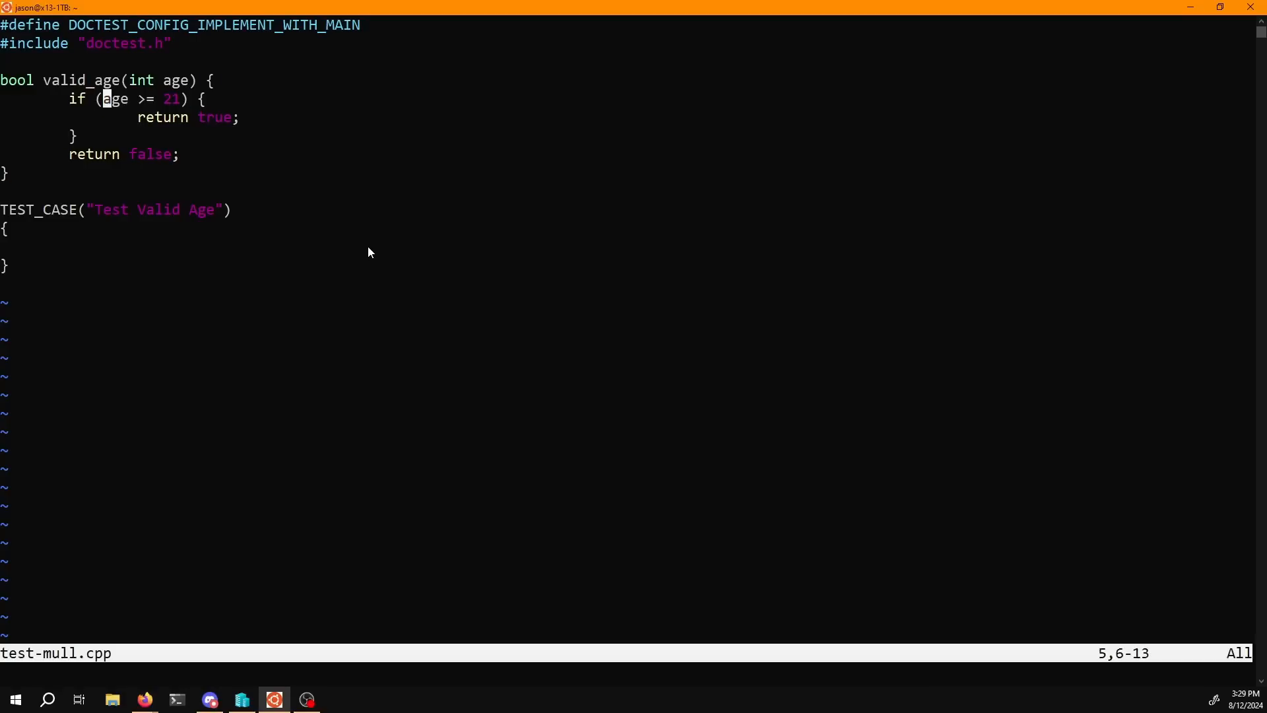
key(v)
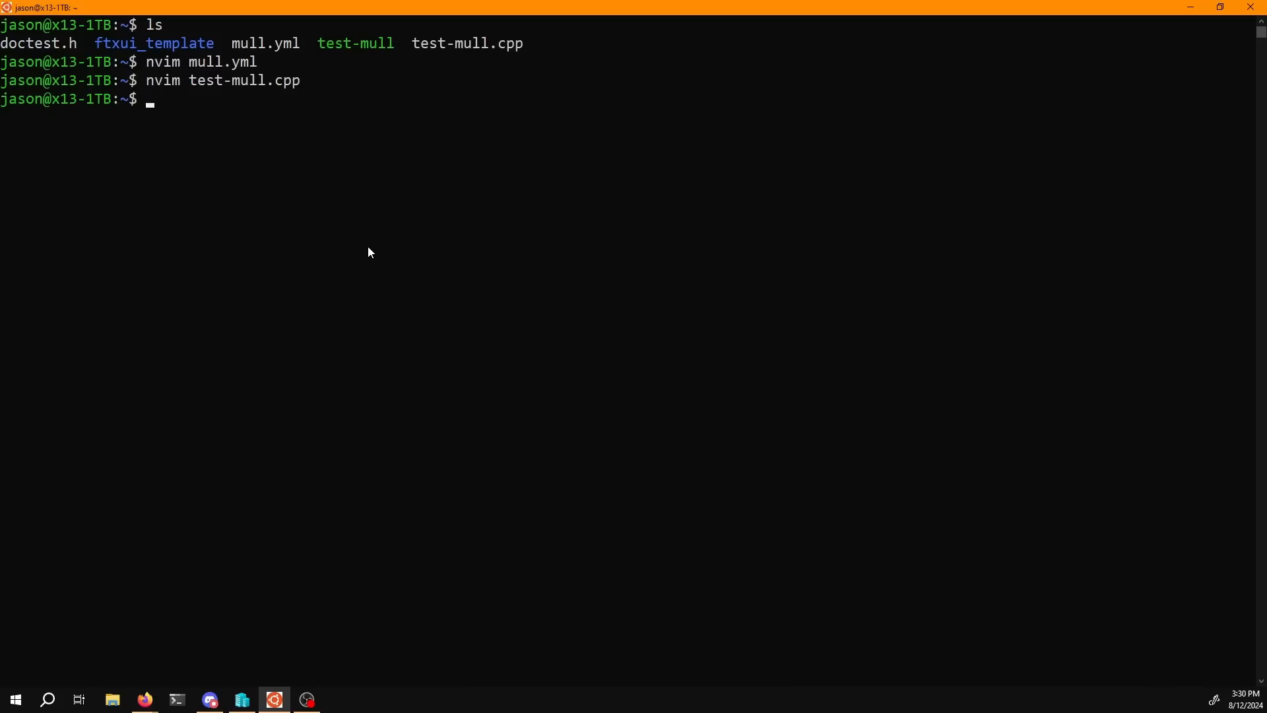
Step: Enter the clang++-12 build of test-mull.cpp with -fpass-plugin=/usr/lib/mull-ir-frontend-12 into test-mull
text(mull-runner-12 -ide-reporter-show-killed test-mull)
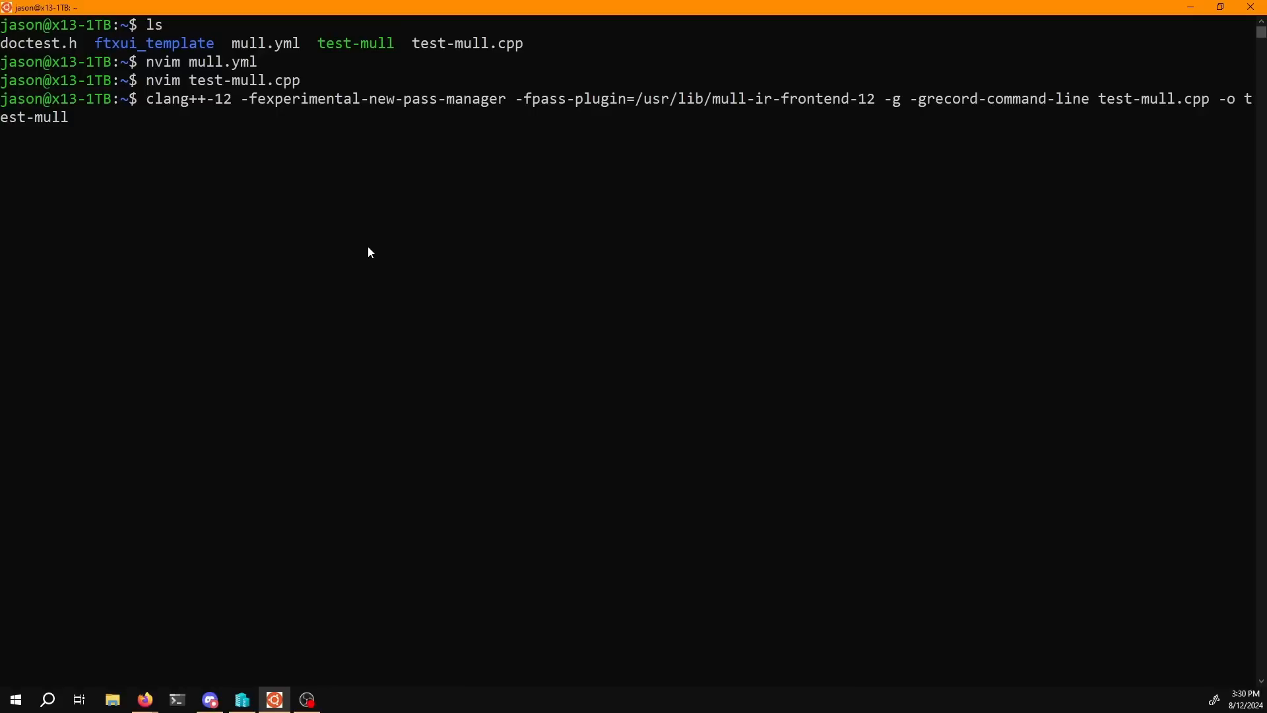
mouse_move(1090, 126)
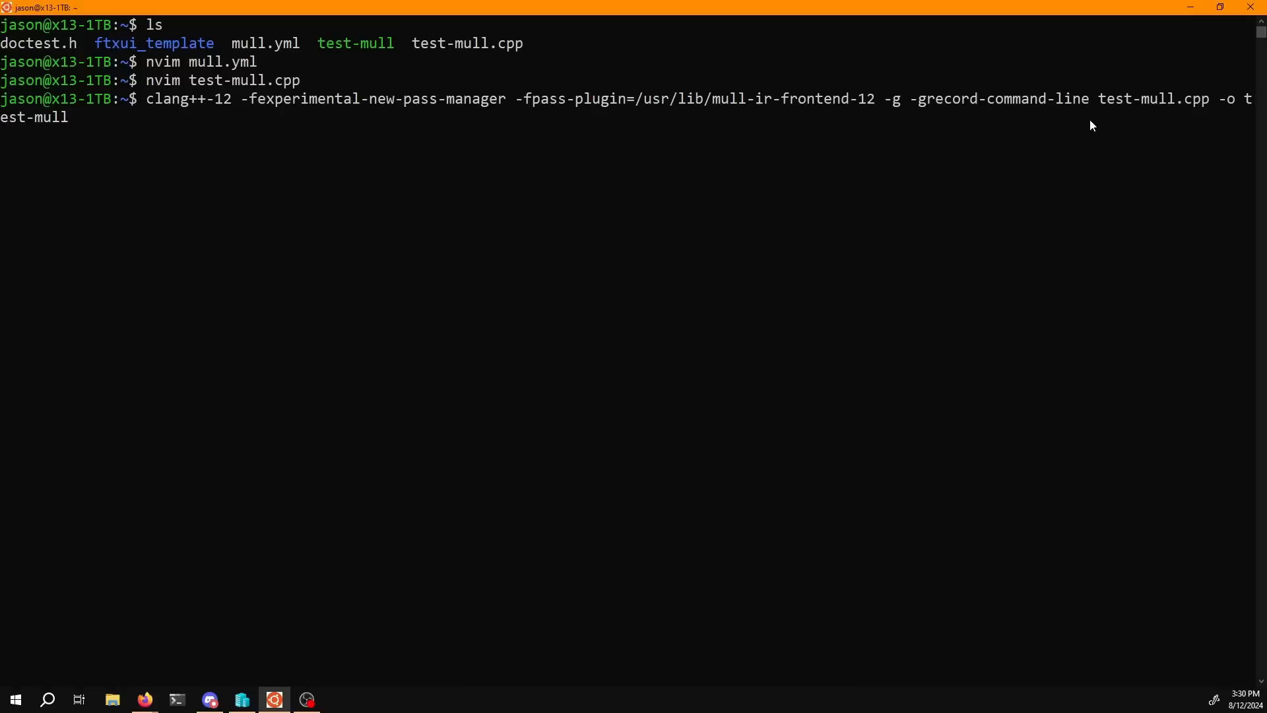
mouse_move(446, 186)
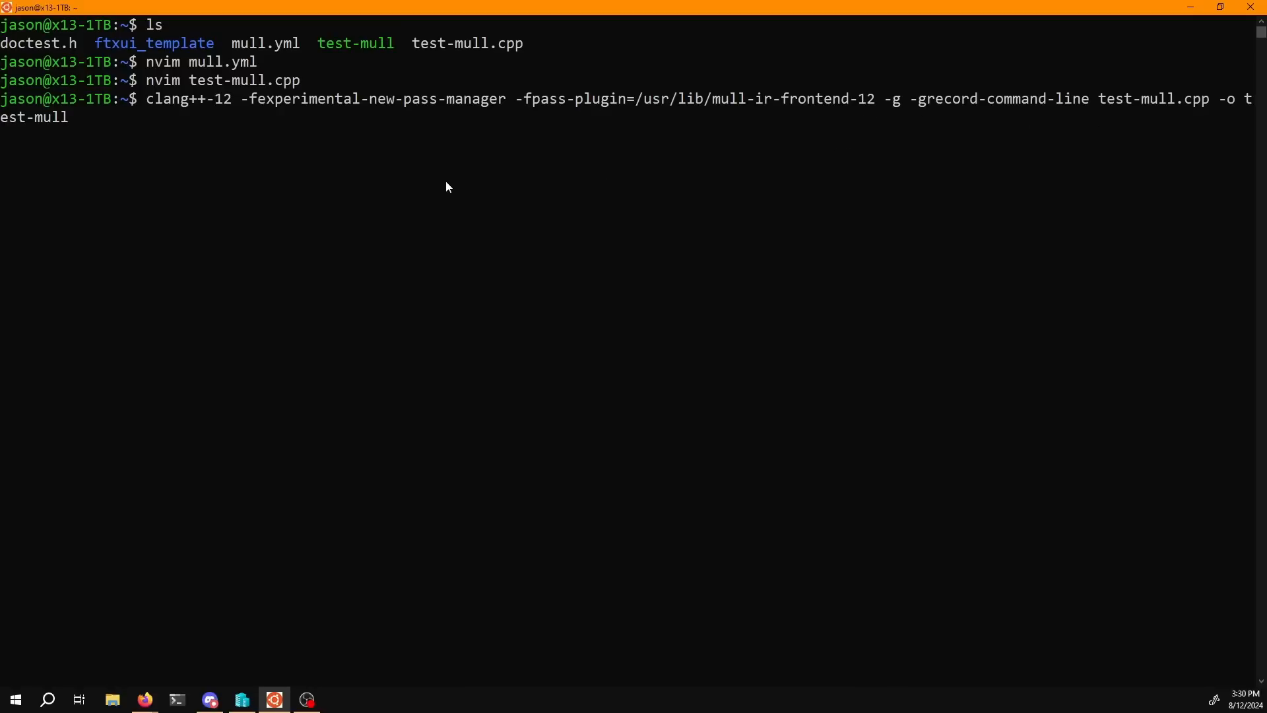
key(Return)
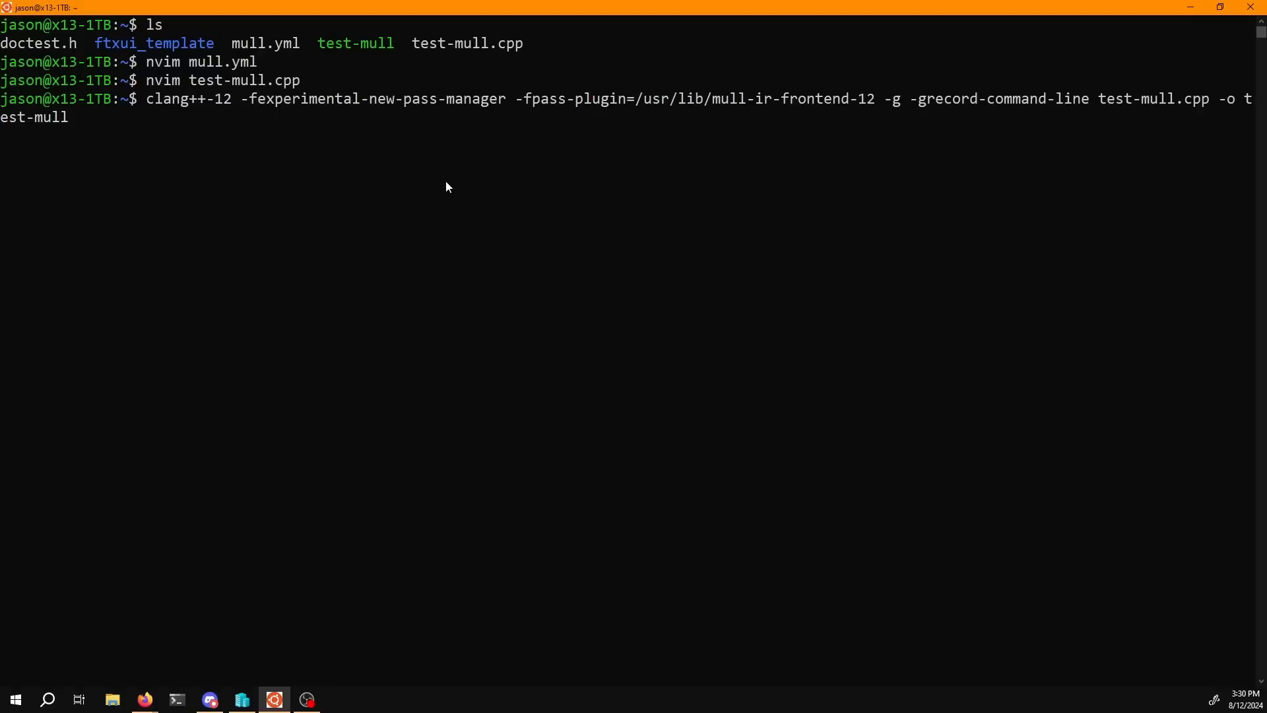
Step: Build test-mull, list the files, and run mull-runner-12 -ide-reporter-show-killed on it
key(Return)
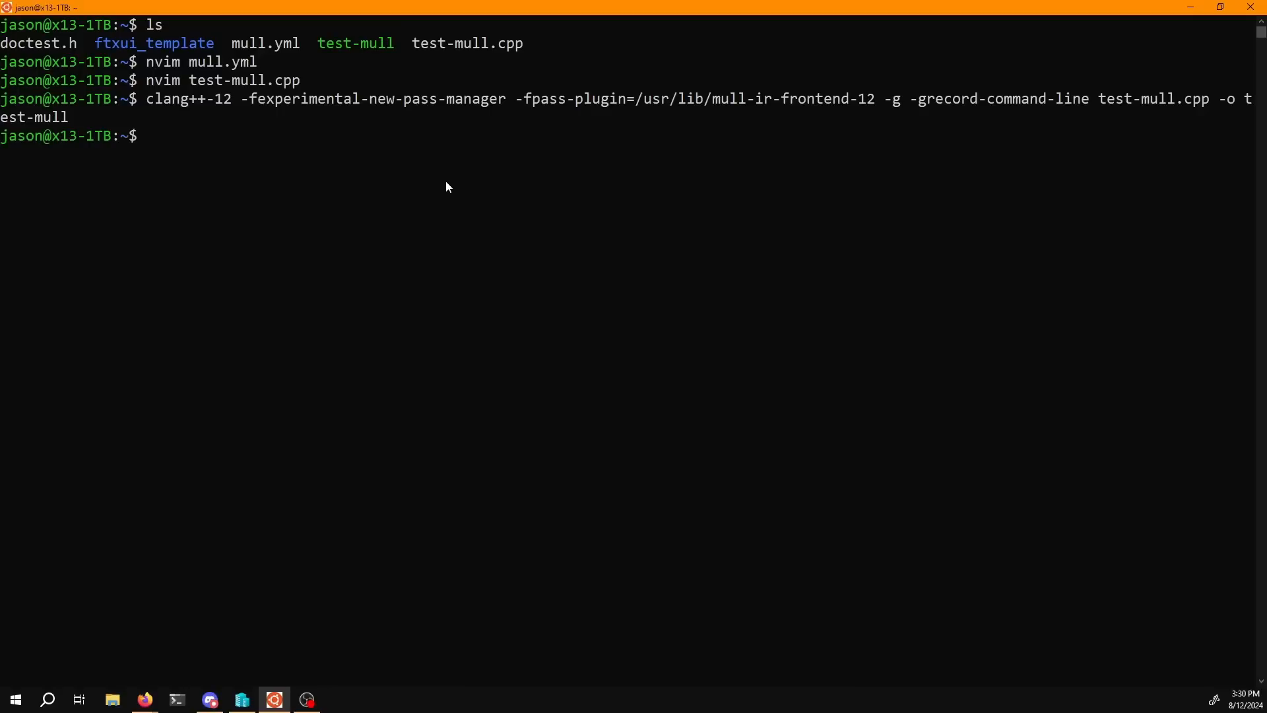
text(ls)
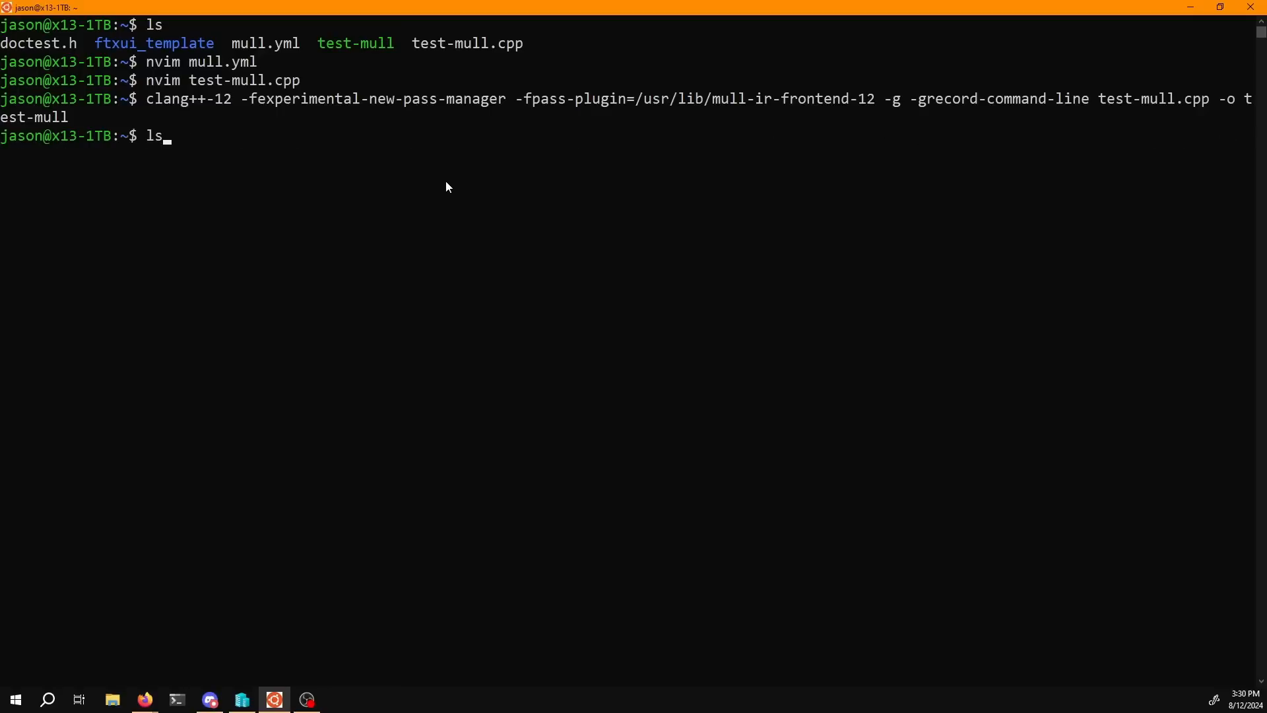
text(mull-runner-12 -ide-reporter-show-killed test-mull)
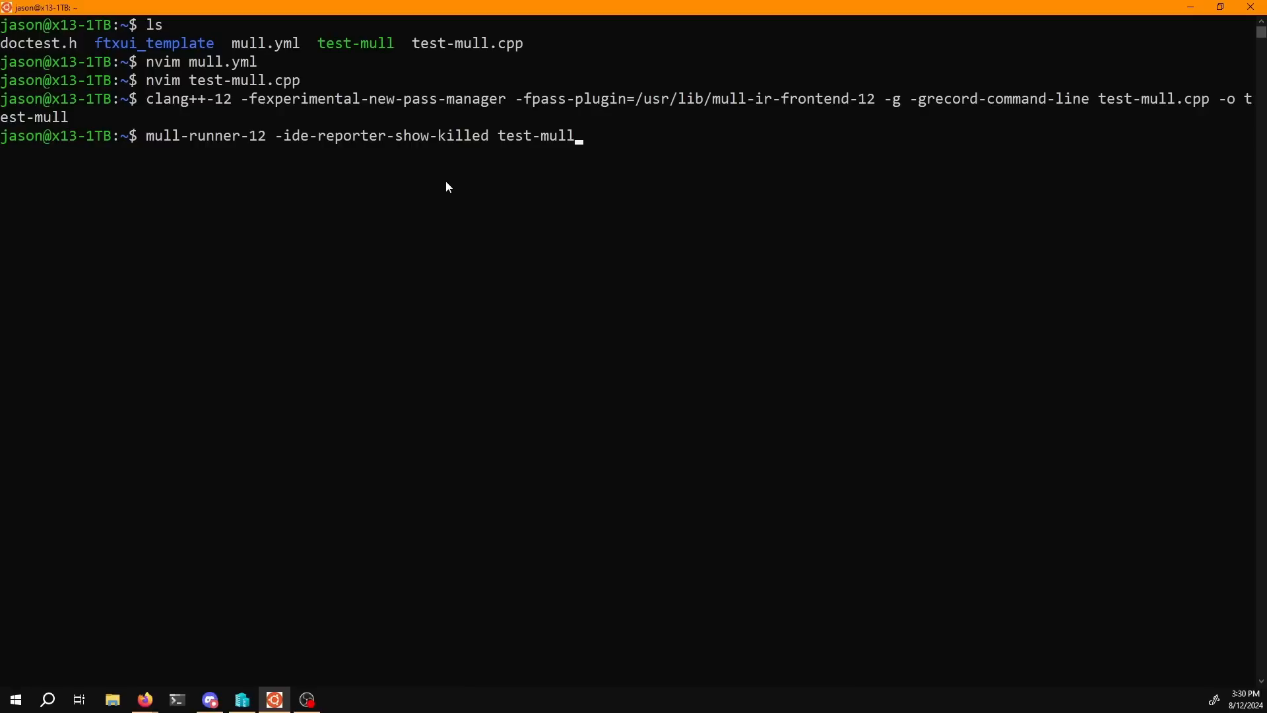
key(Return)
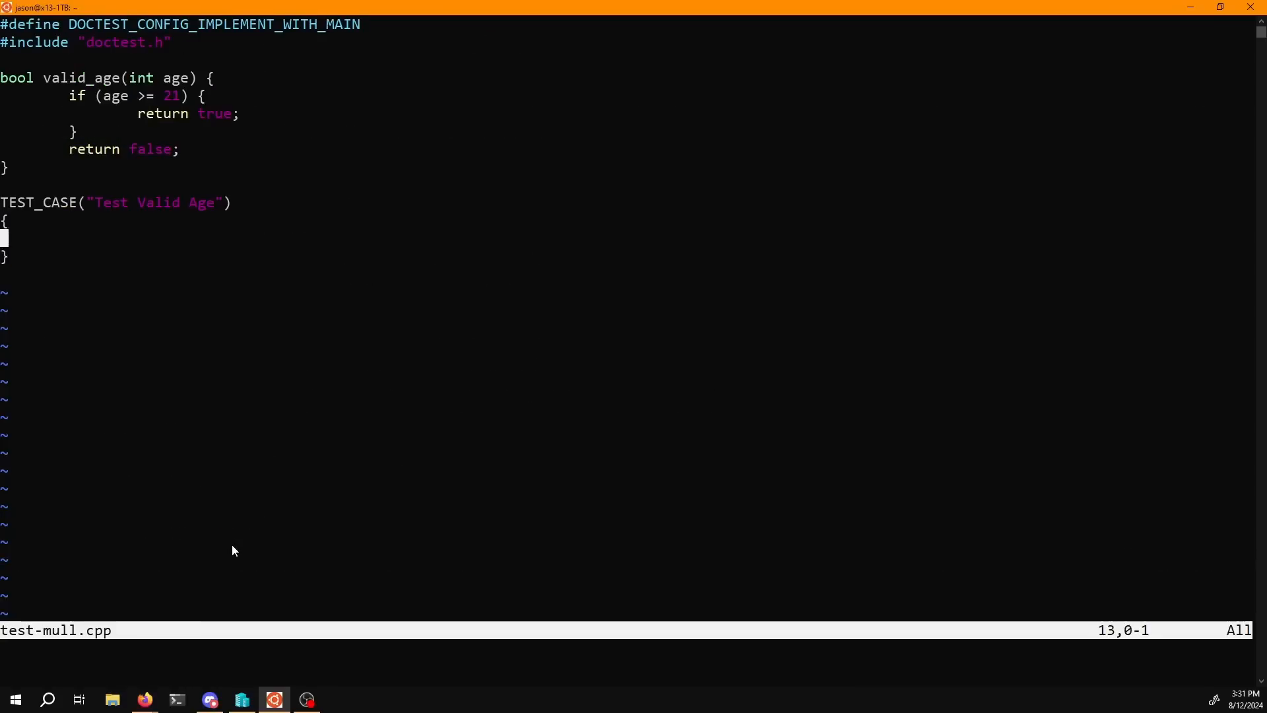
Step: Add CHECK(valid_age(22)); inside the Test Valid Age case, then save and quit
text(CHECK)
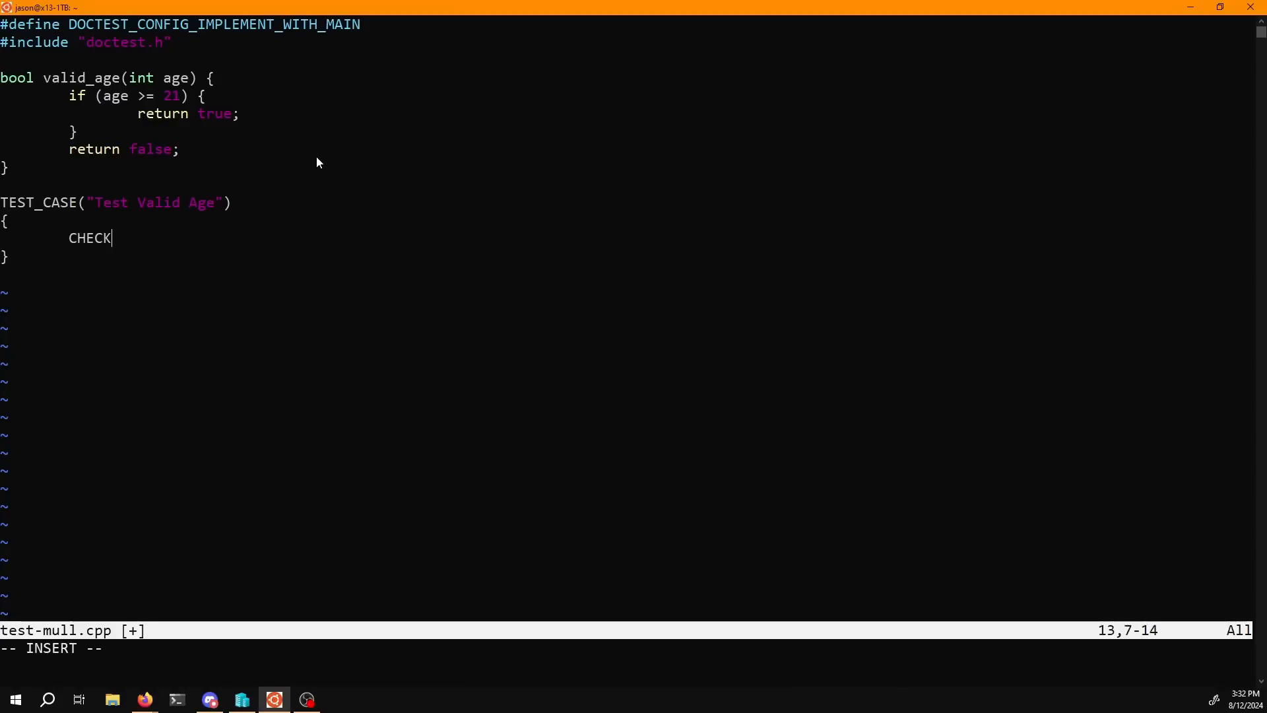
text((valid_age()
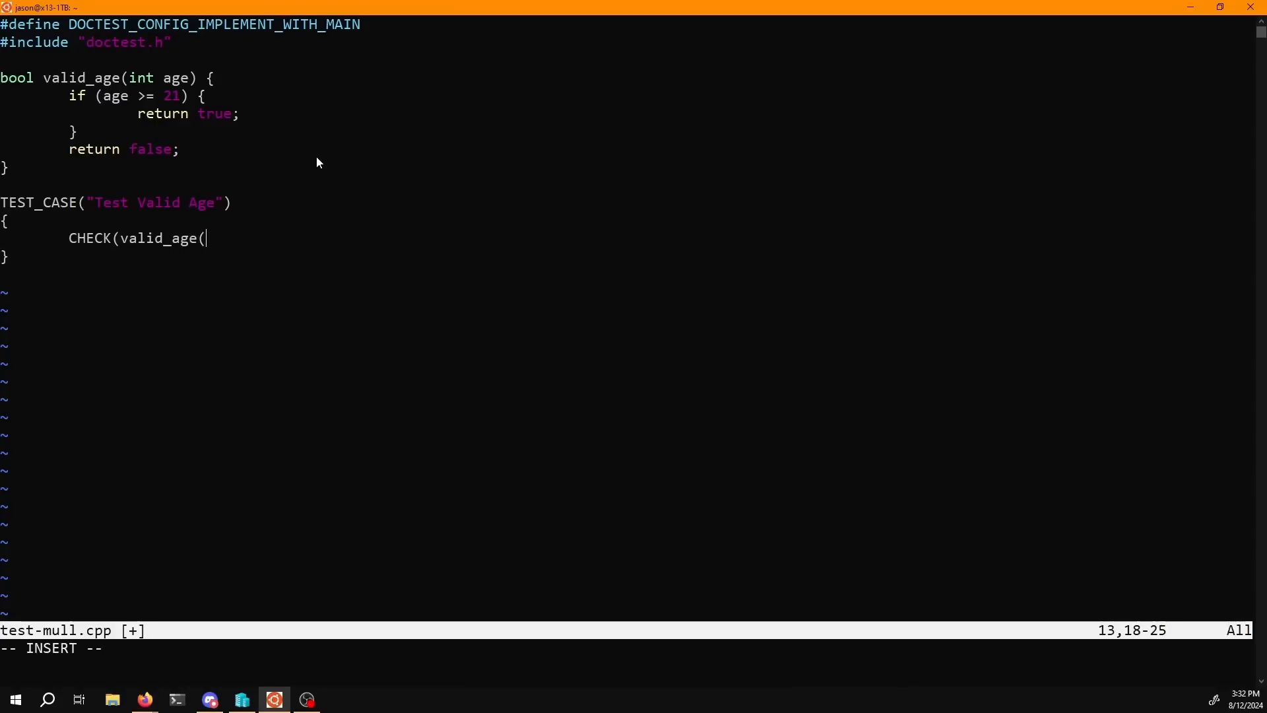
text(2)
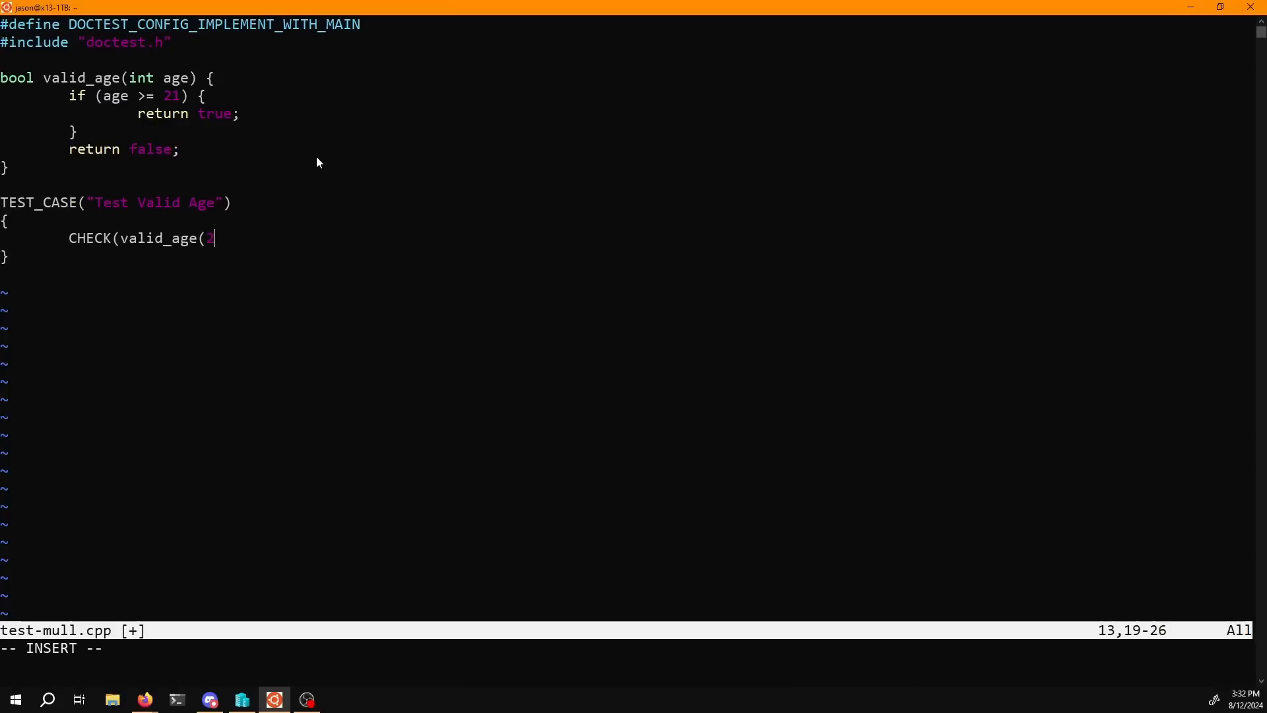
text(2));)
text(CHEC)
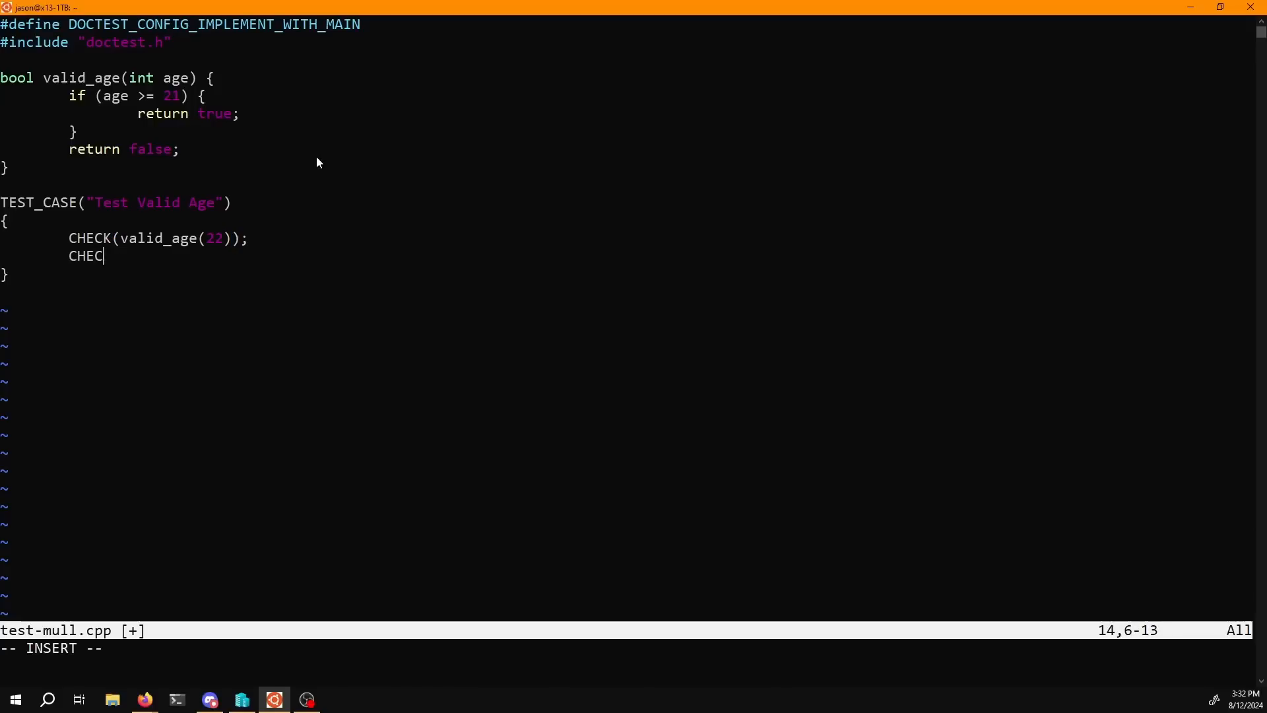
key(Escape)
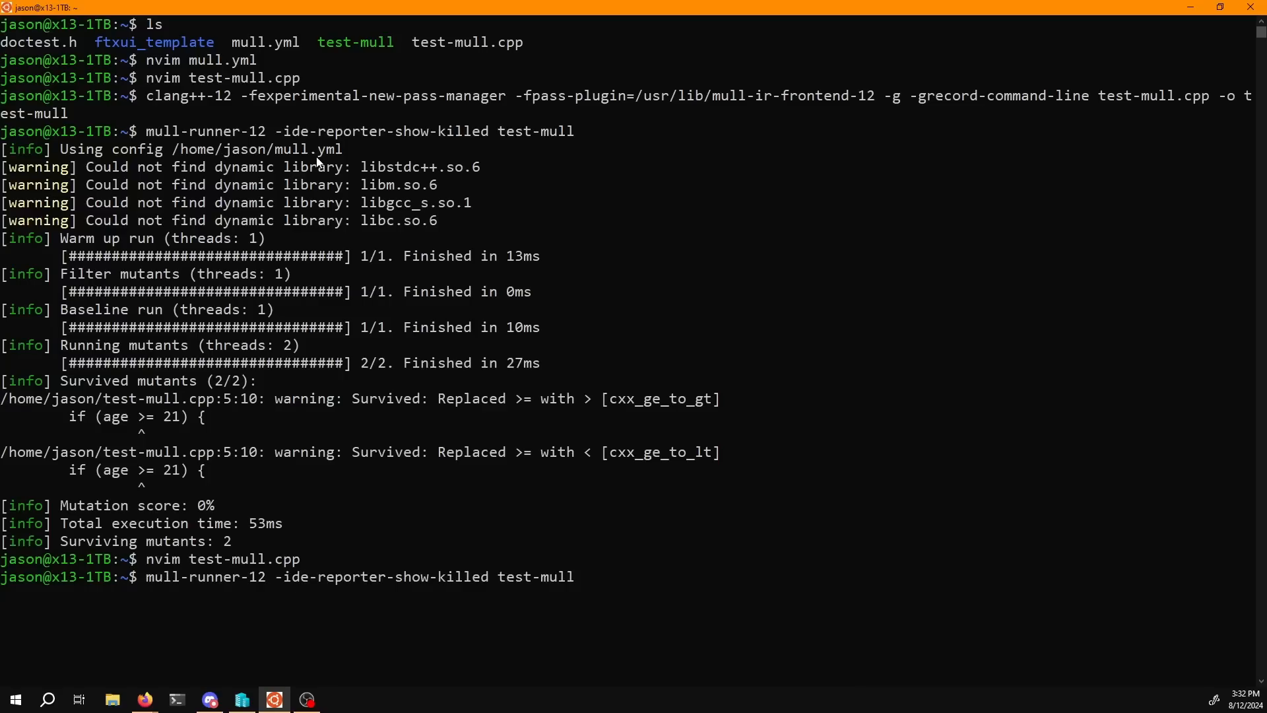
Step: Rebuild and rerun mull-runner-12 for a 50% score, highlighting the killed < mutant
key(Return)
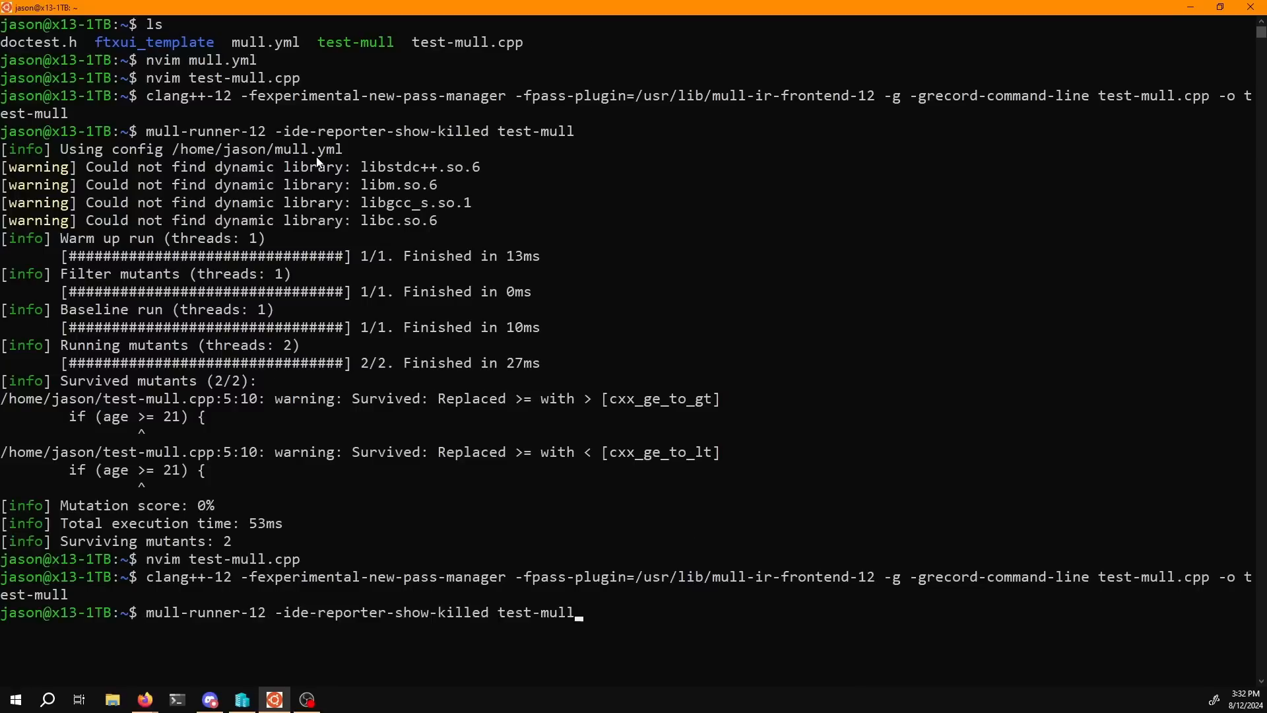
key(Return)
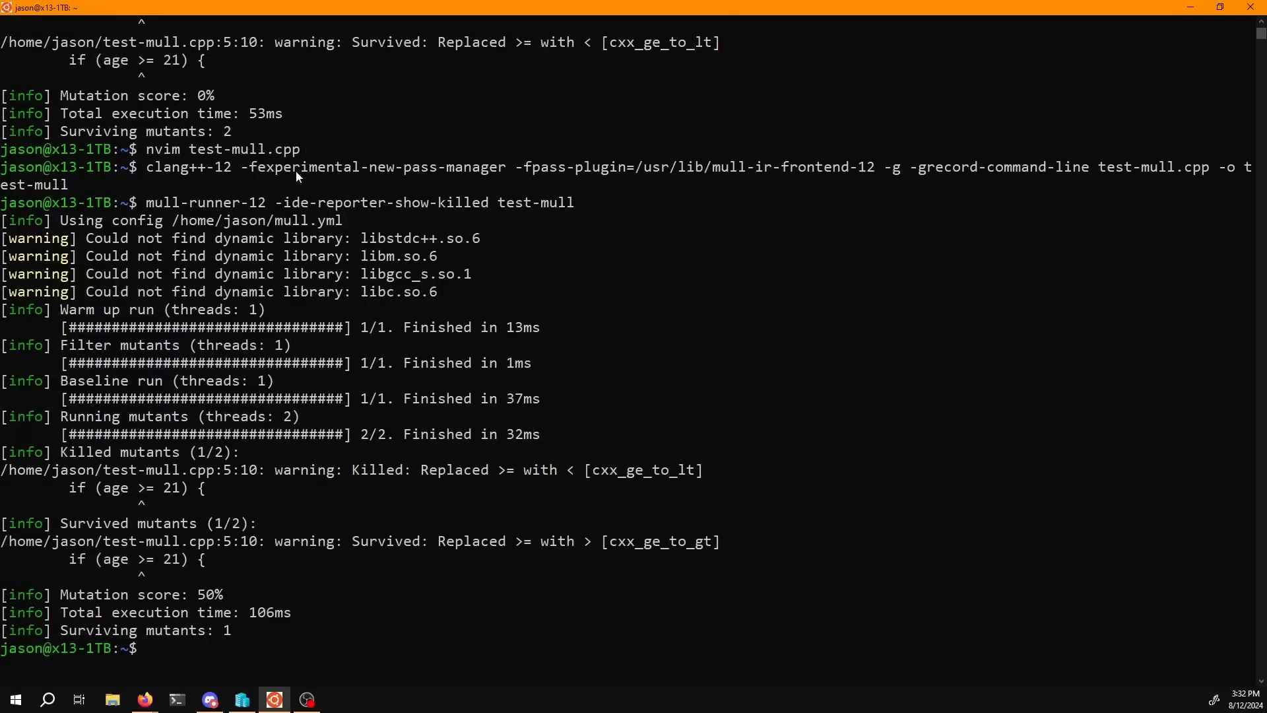
mouse_move(491, 471)
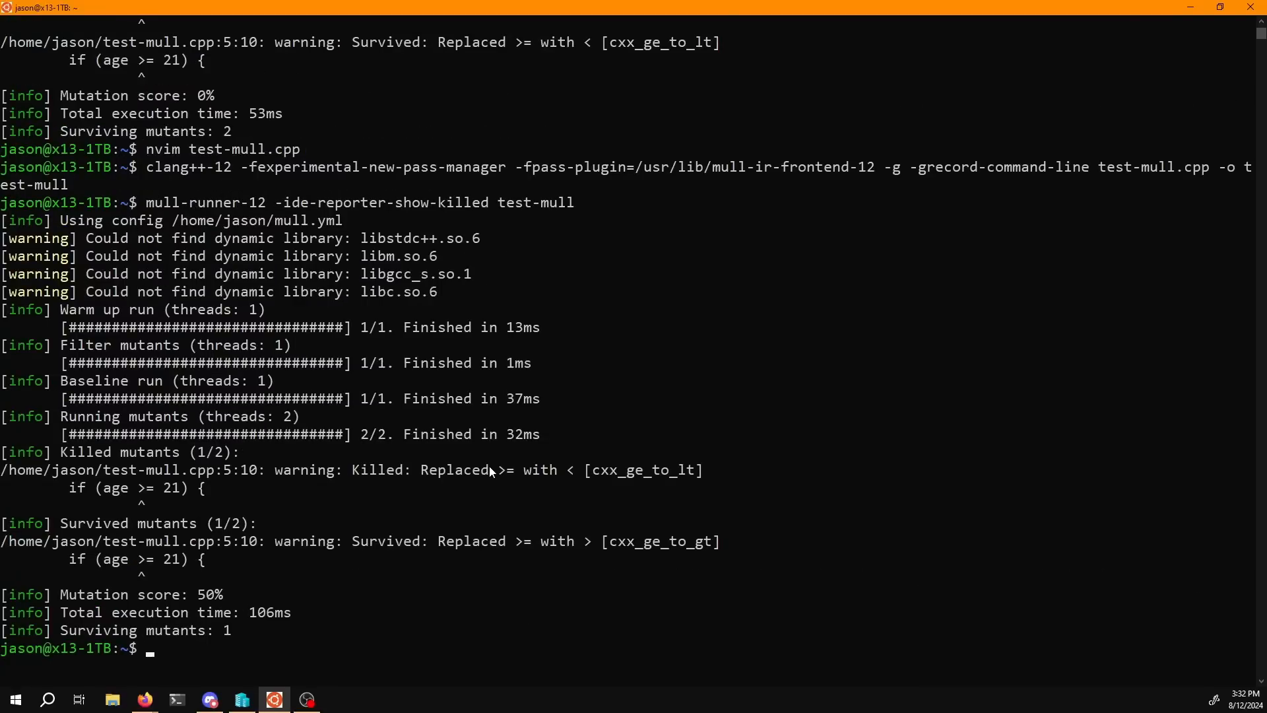
mouse_move(373, 477)
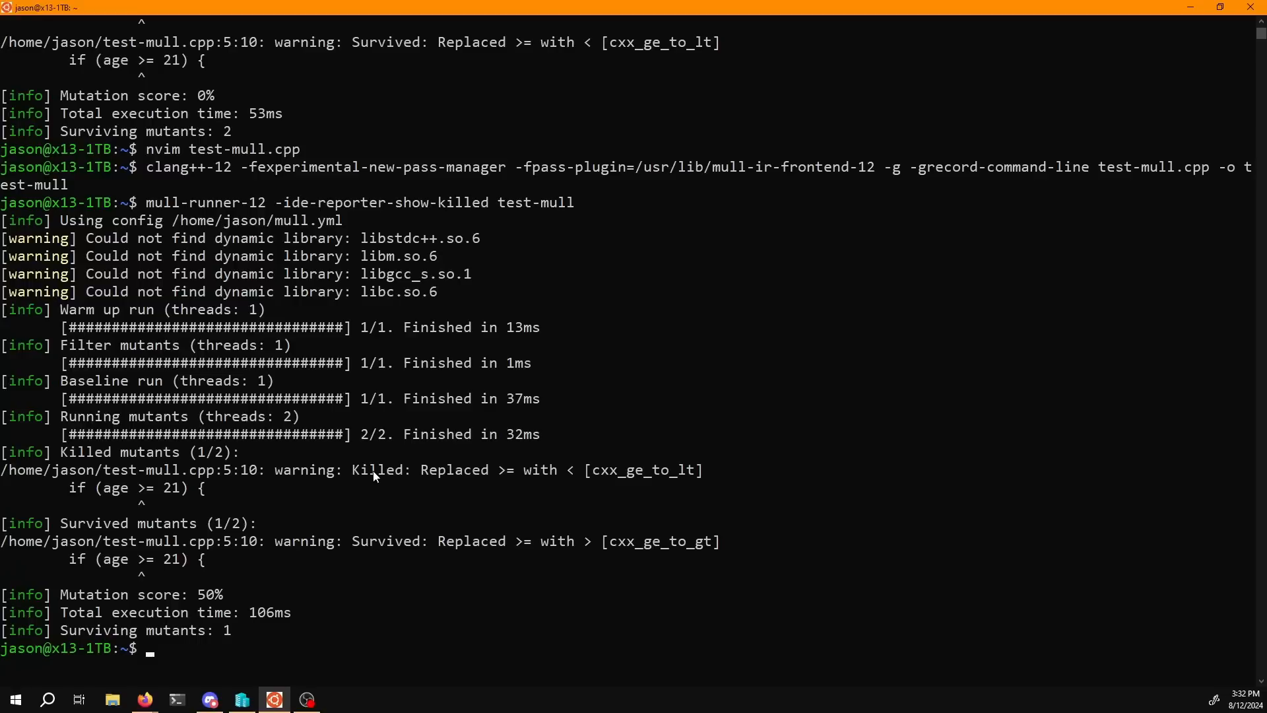
double_click(379, 470)
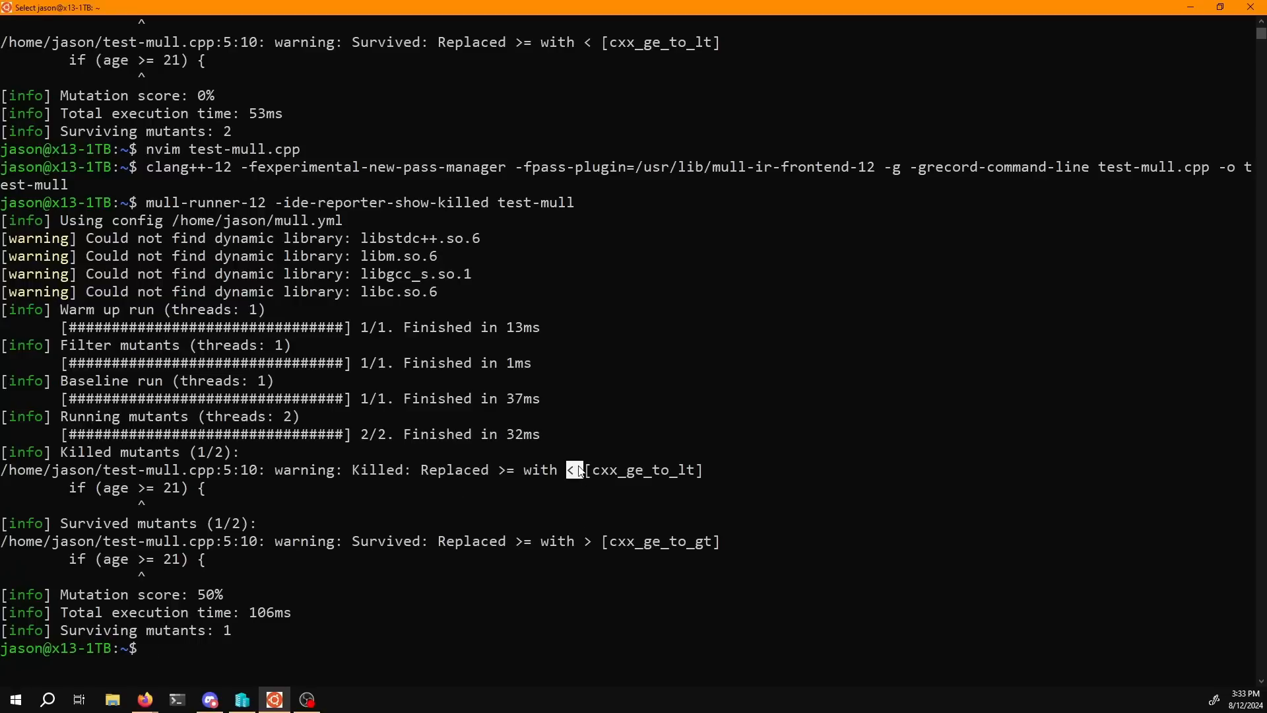
mouse_move(267, 566)
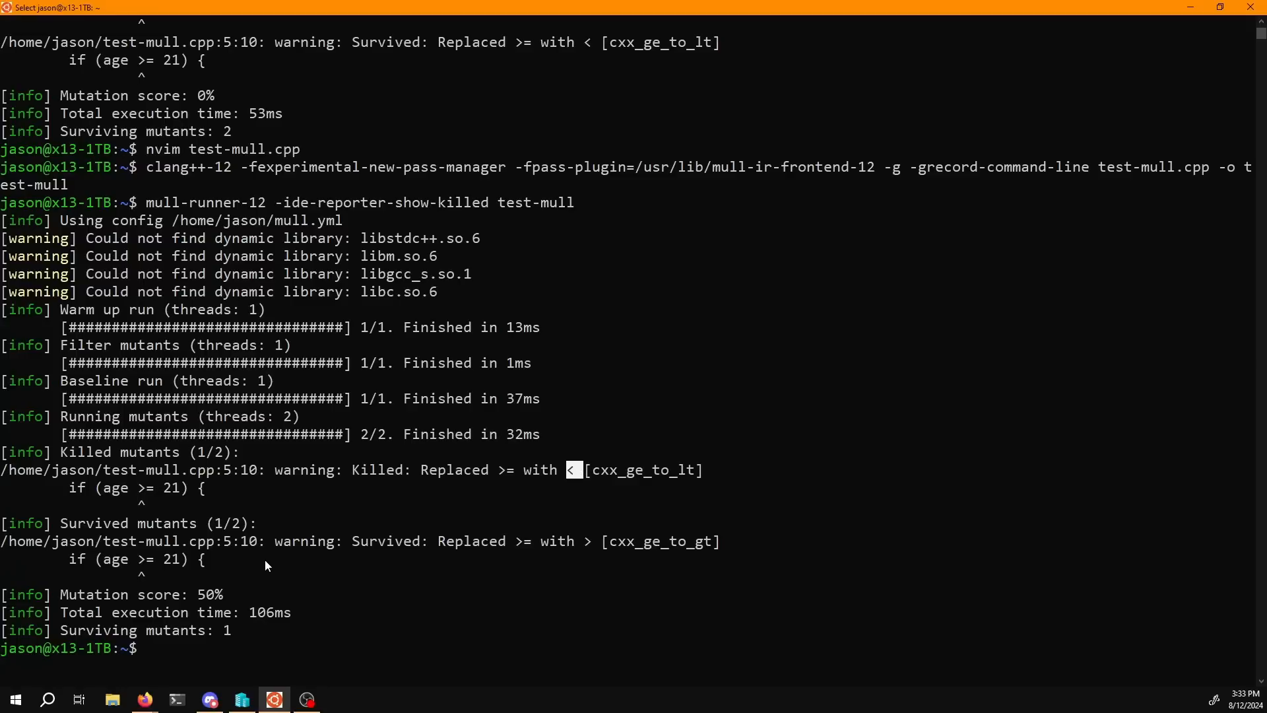
mouse_move(516, 542)
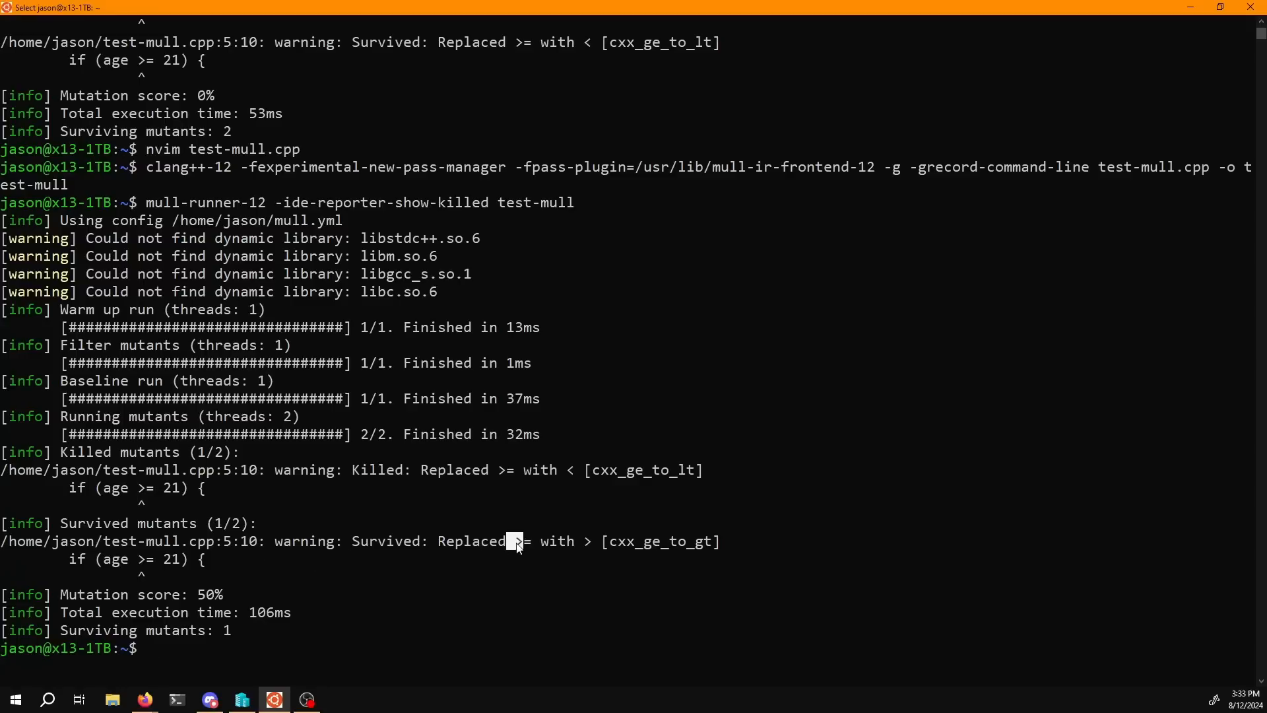
mouse_move(474, 592)
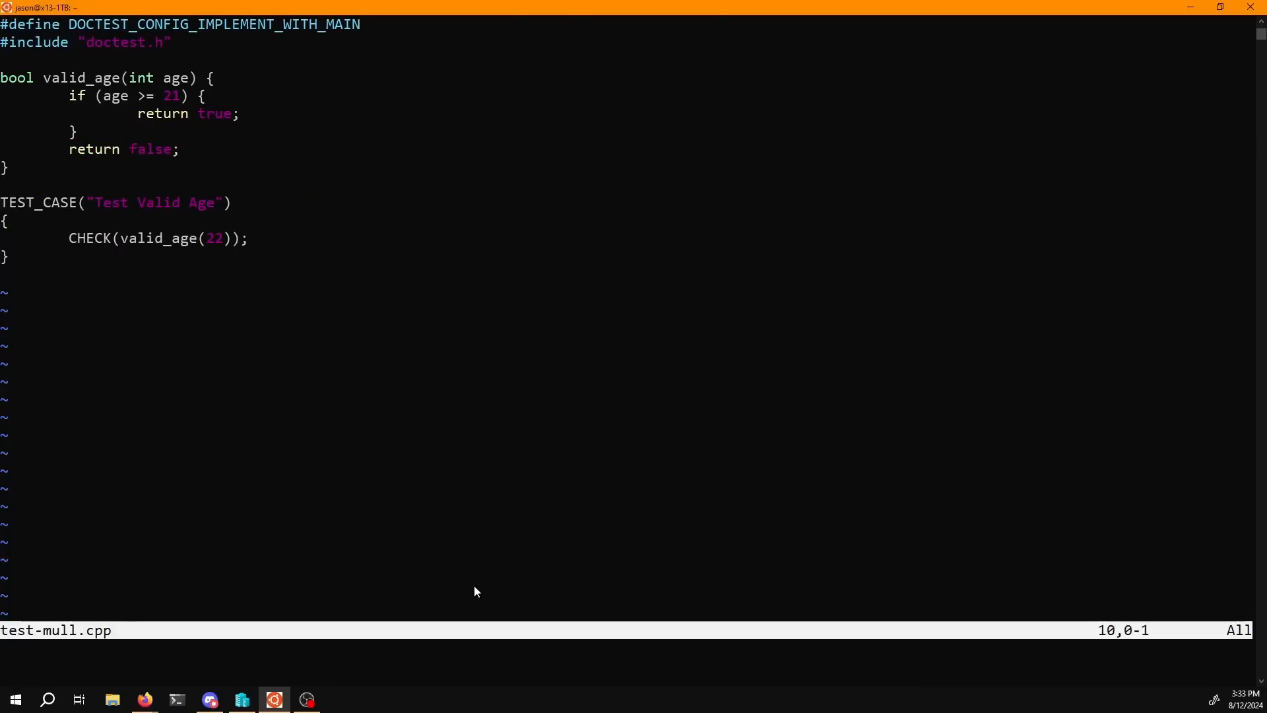
key(V)
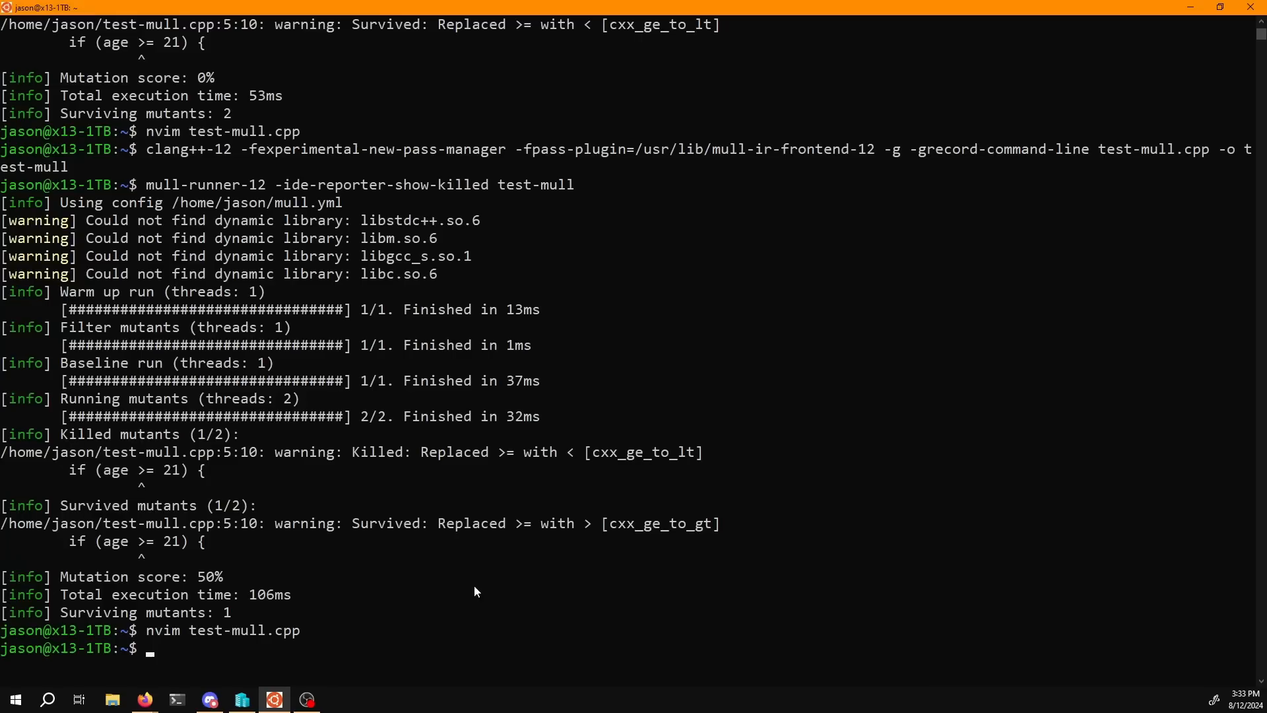
Step: Chain the clang++-12 build && mull-runner-12 run in one command, reaching a 100% score
text(mull-runner-12 -ide-reporter-show-killed test-mull)
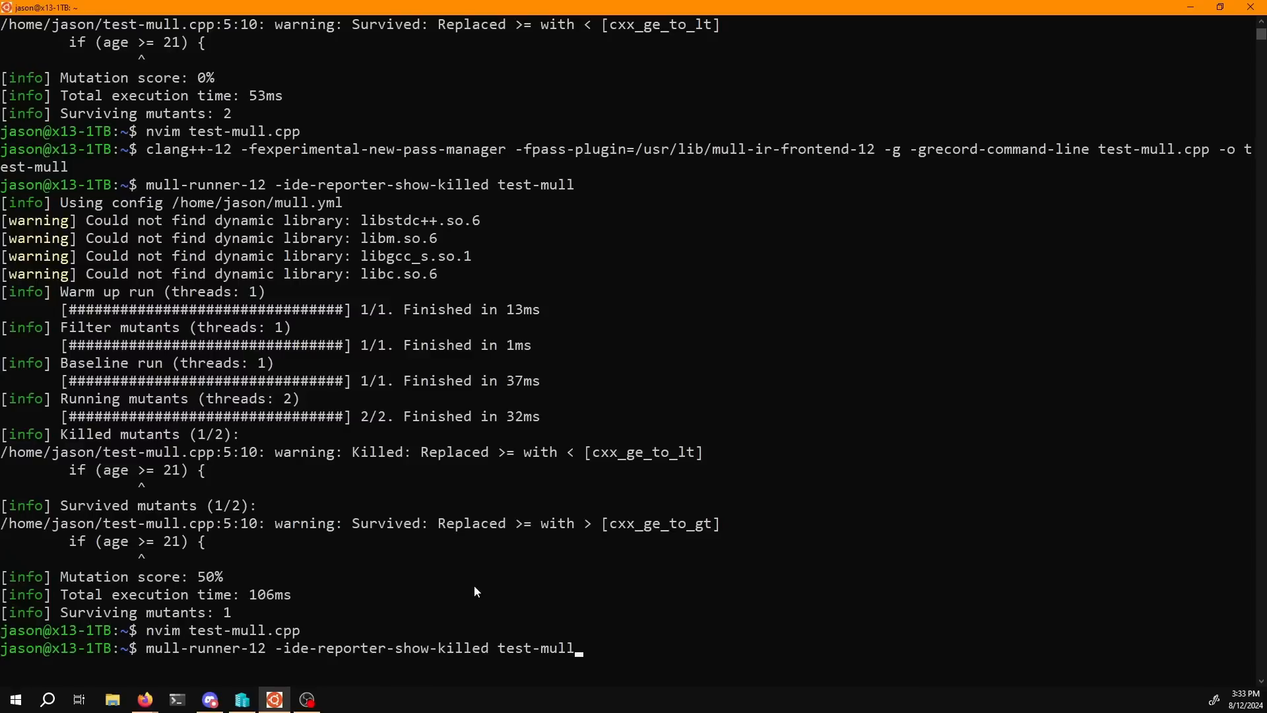
key(Return)
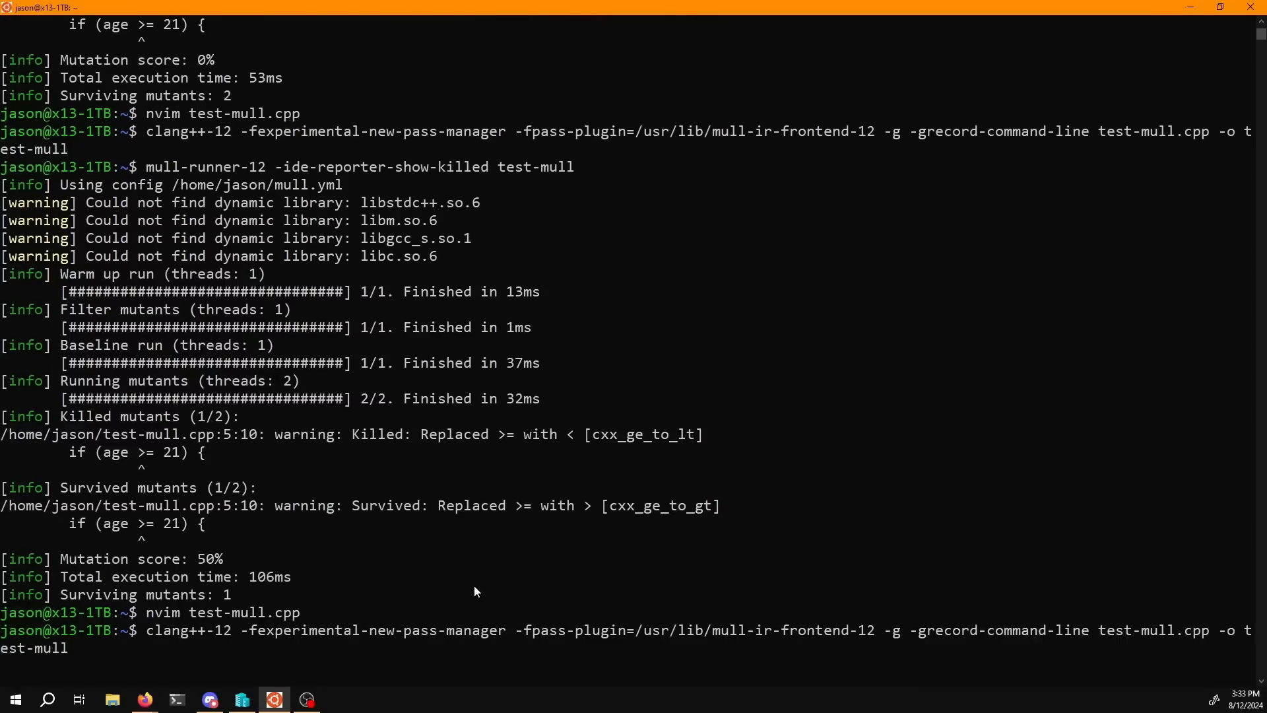
text(&)
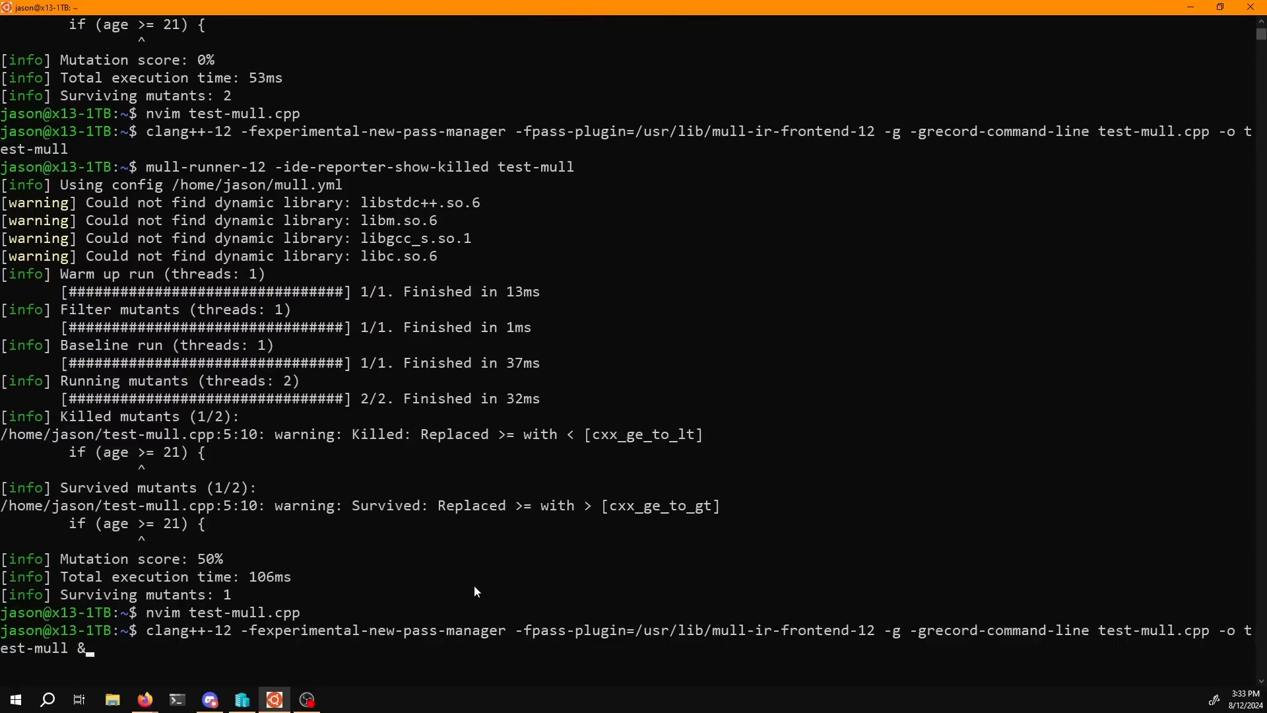
text(&)
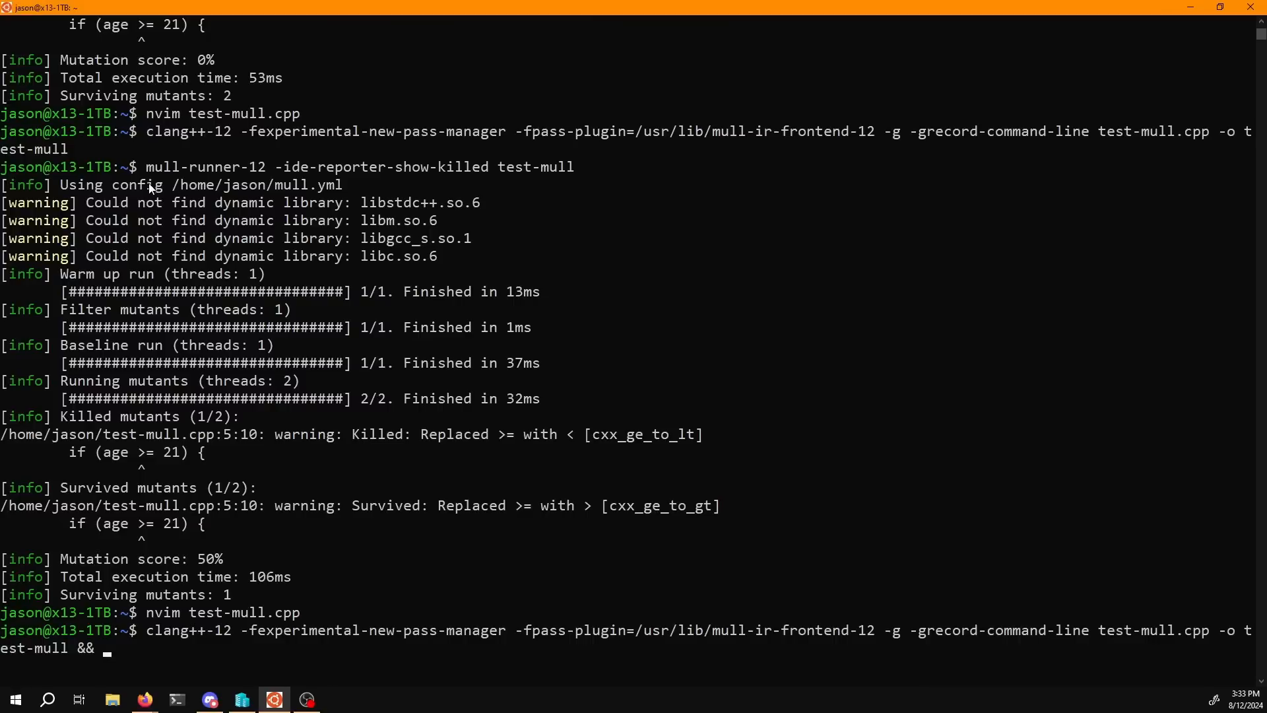
mouse_move(307, 515)
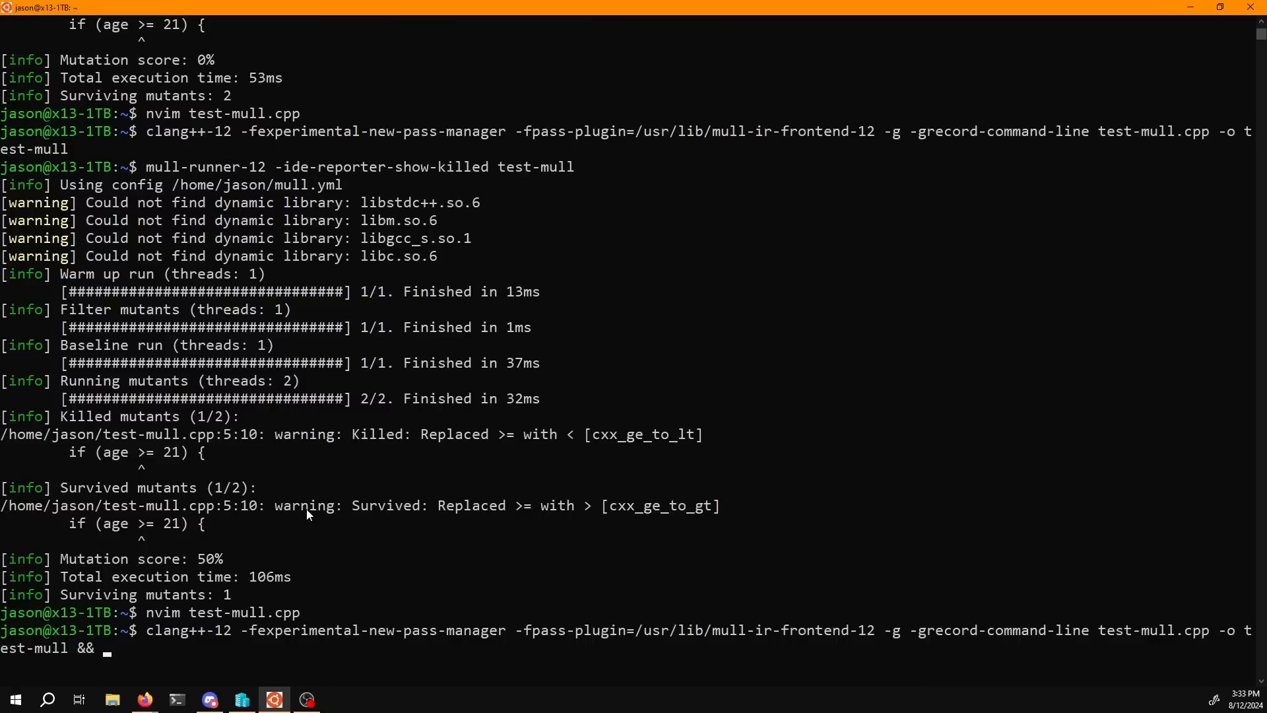
text(  mull-runner-12 -ide-reporter-show-killed test-mull)
key(Return)
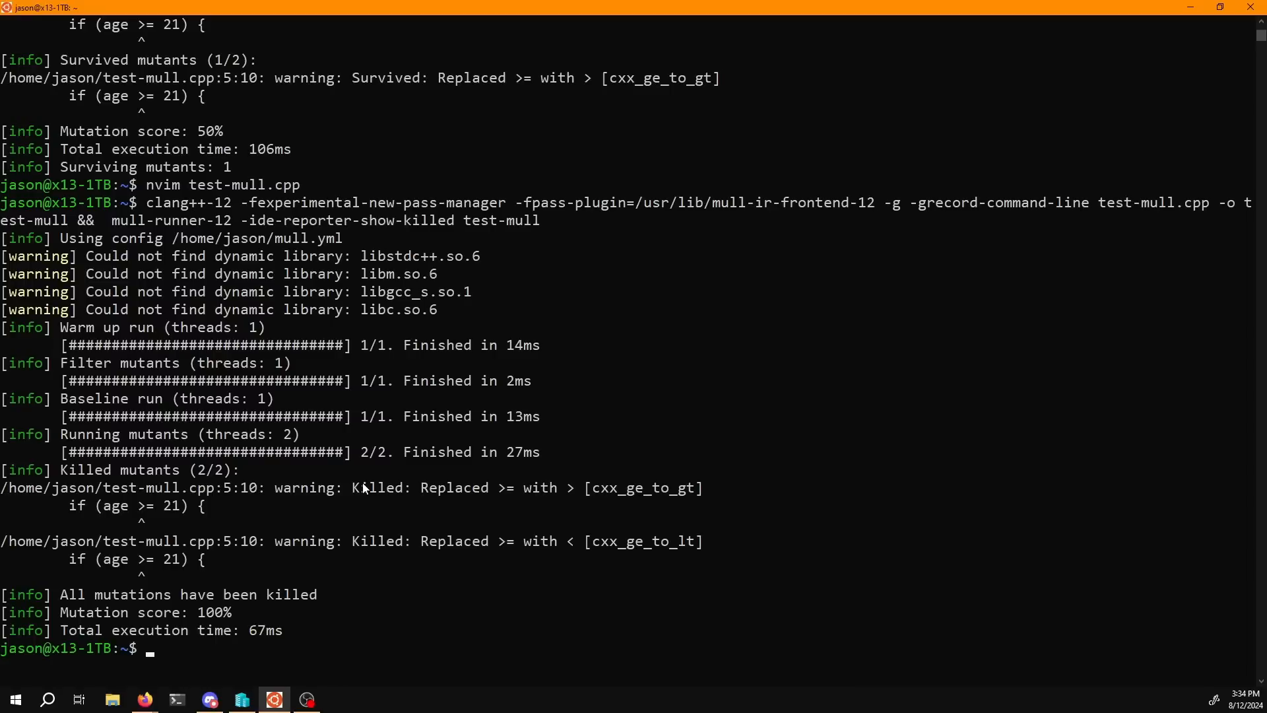
Step: Rerun the chained command at 100%, then enter mull-runner-12 with --help-list
key(Return)
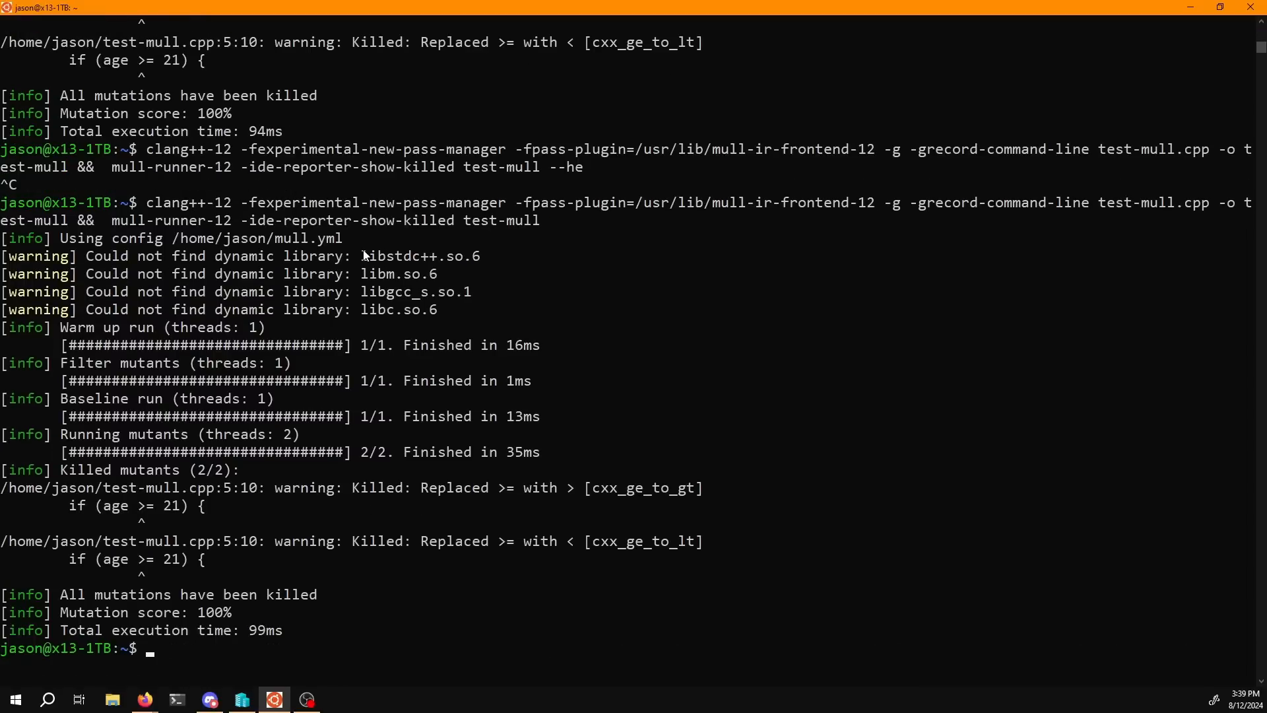
text(mull-runner-12 -ide-reporter-show-killed test-mull)
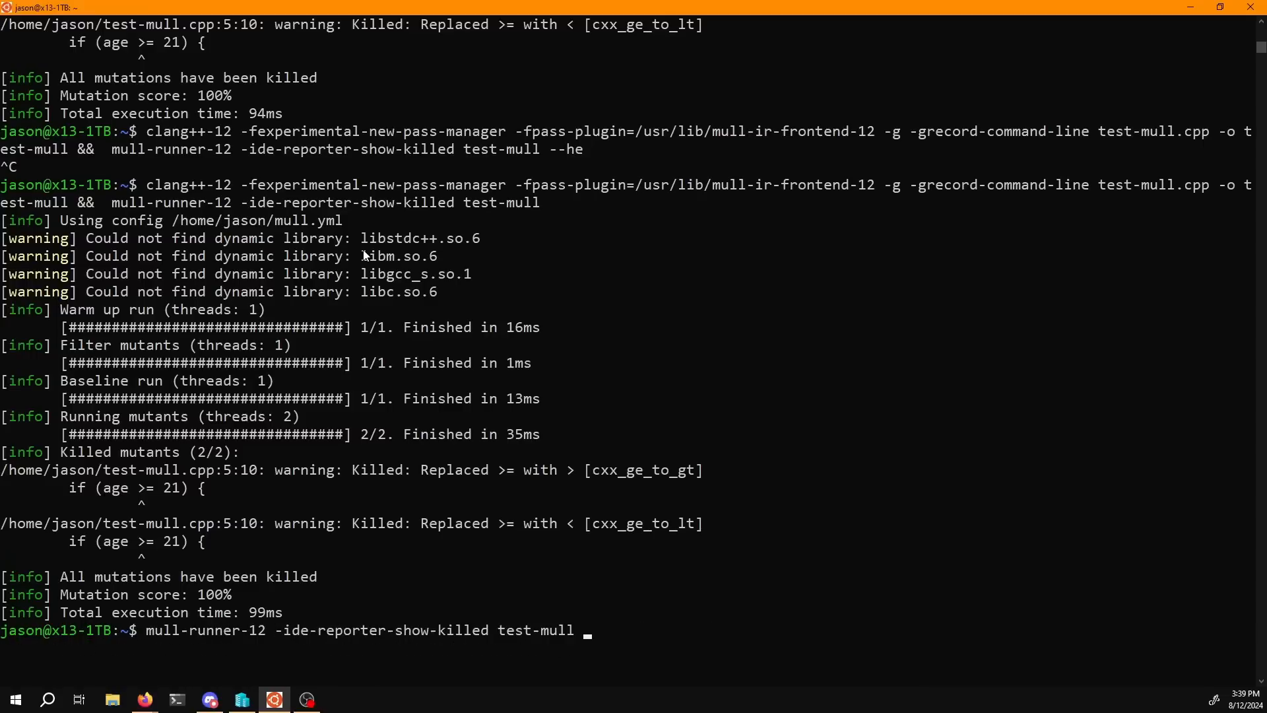
text(--help-list)
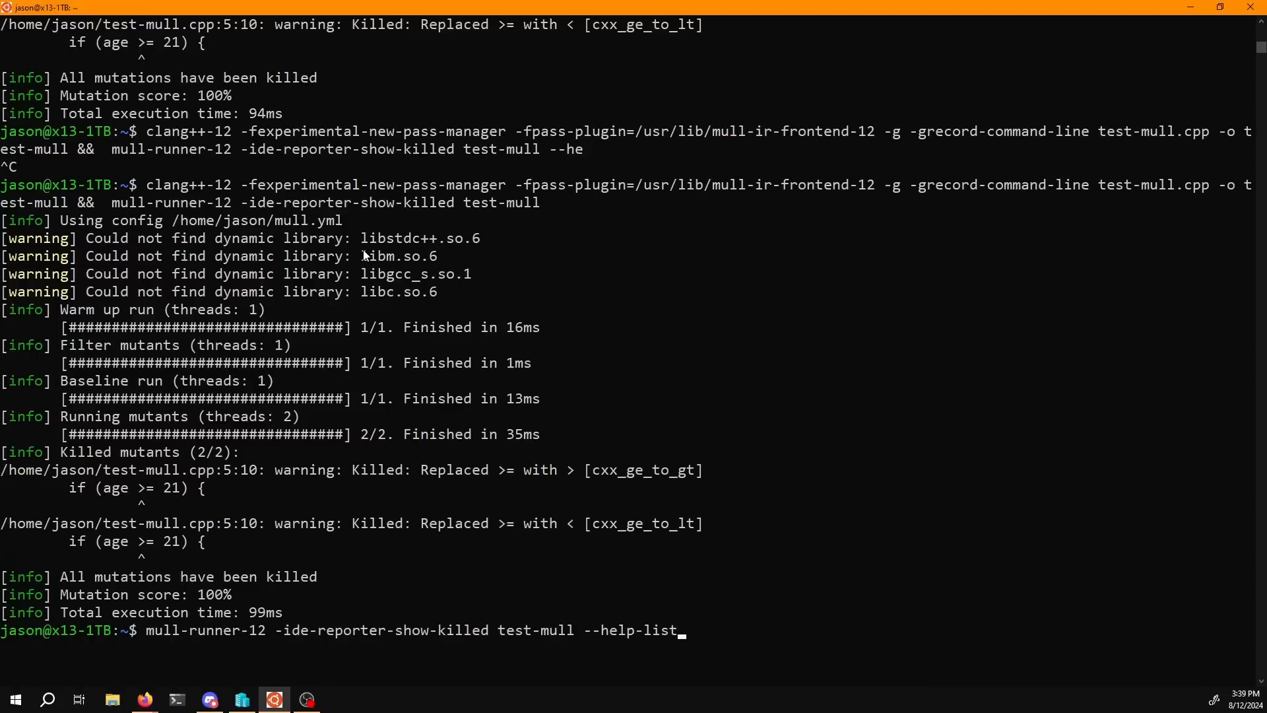